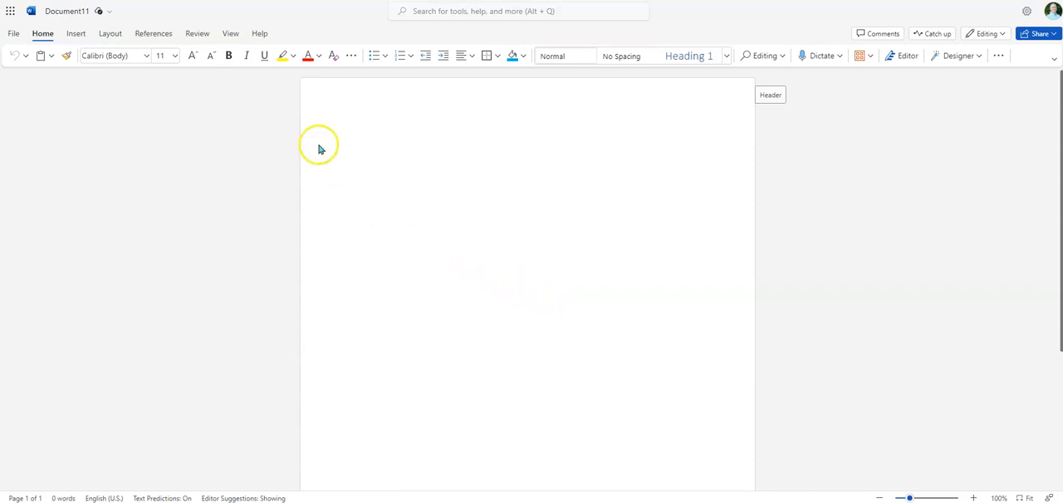
mouse_move(490, 368)
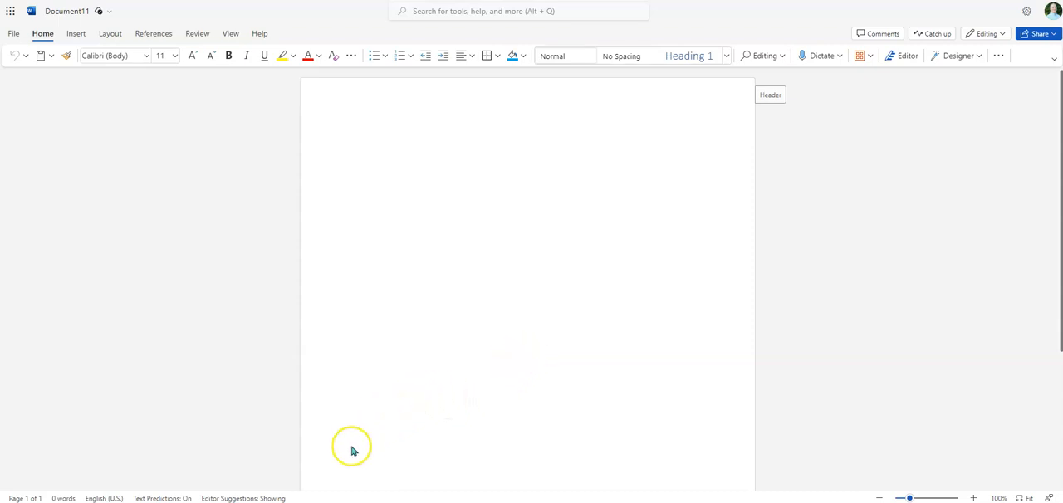
mouse_move(569, 301)
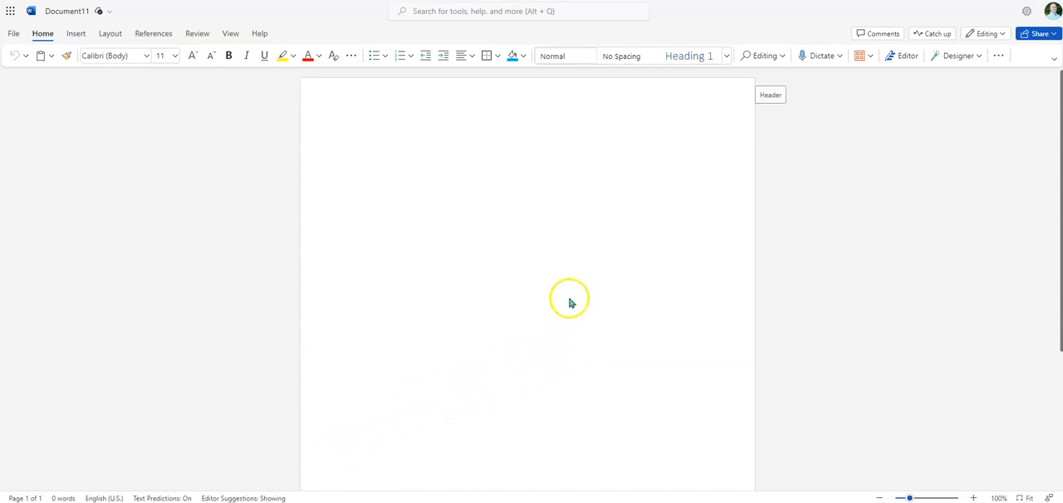
mouse_move(415, 86)
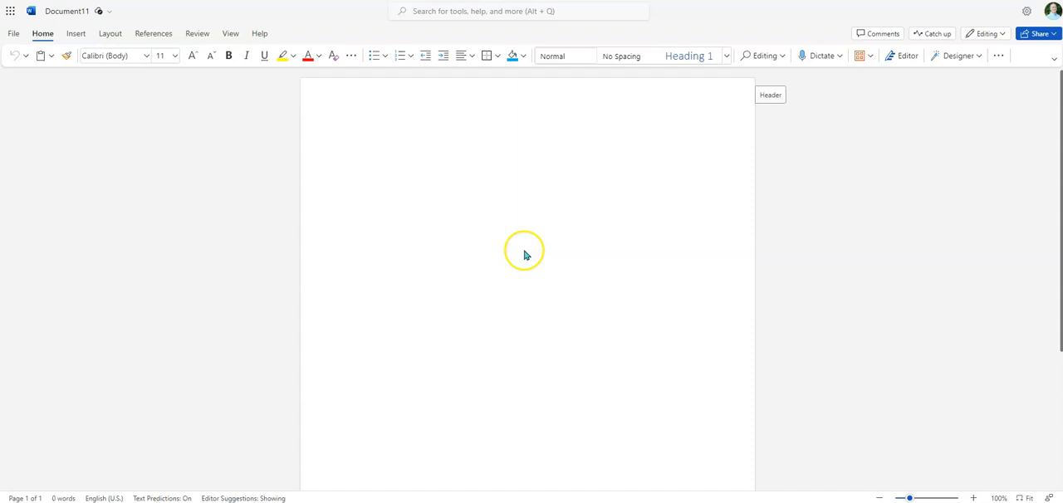
mouse_move(228, 132)
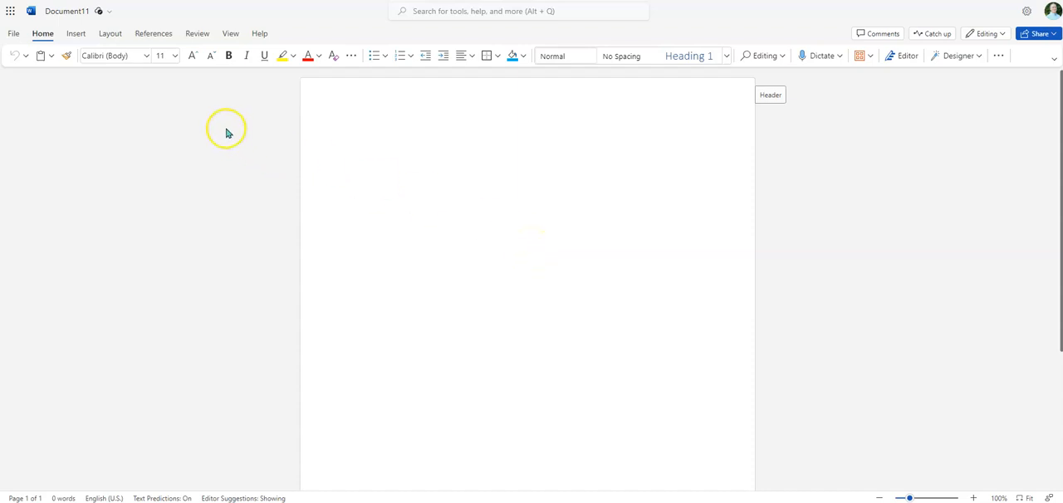
mouse_move(364, 219)
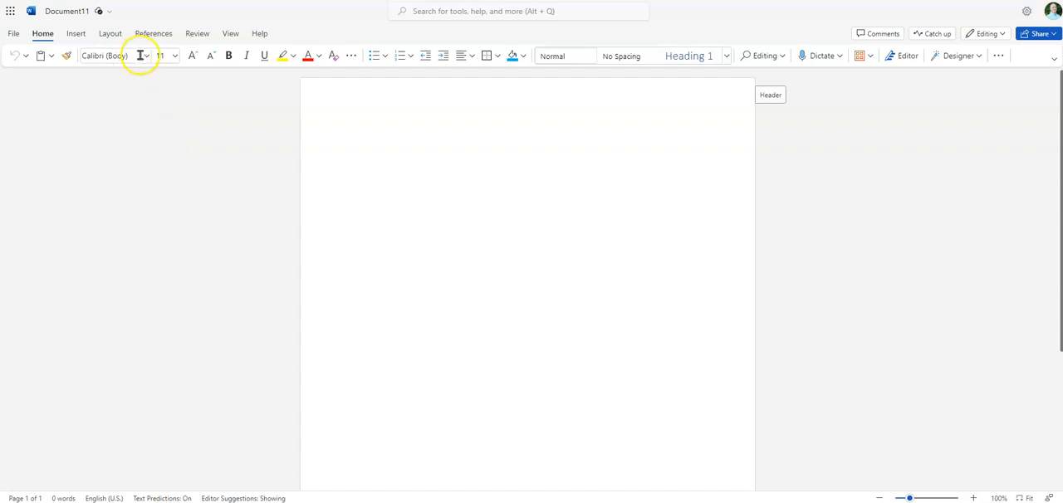
mouse_move(141, 56)
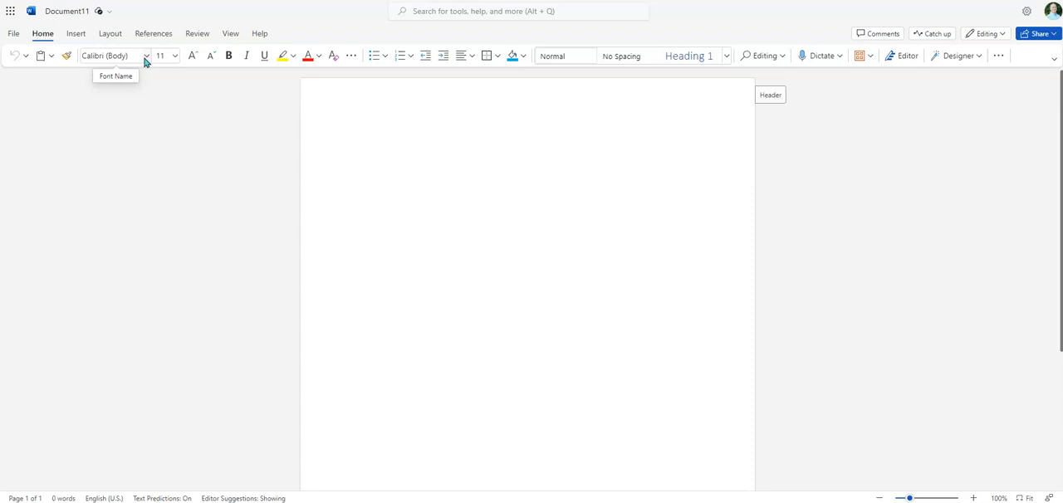
Step: Set the document font to Times New Roman at size 12
click(144, 56)
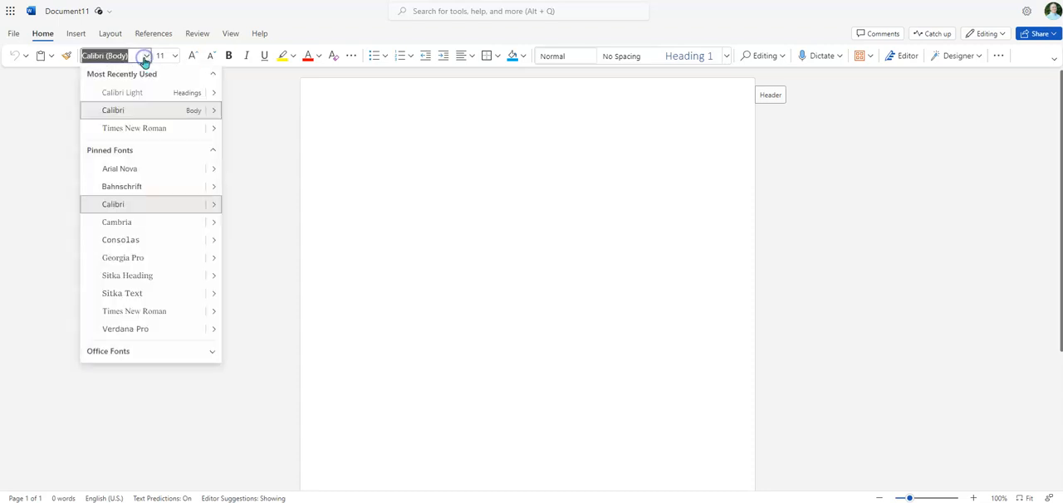
click(134, 128)
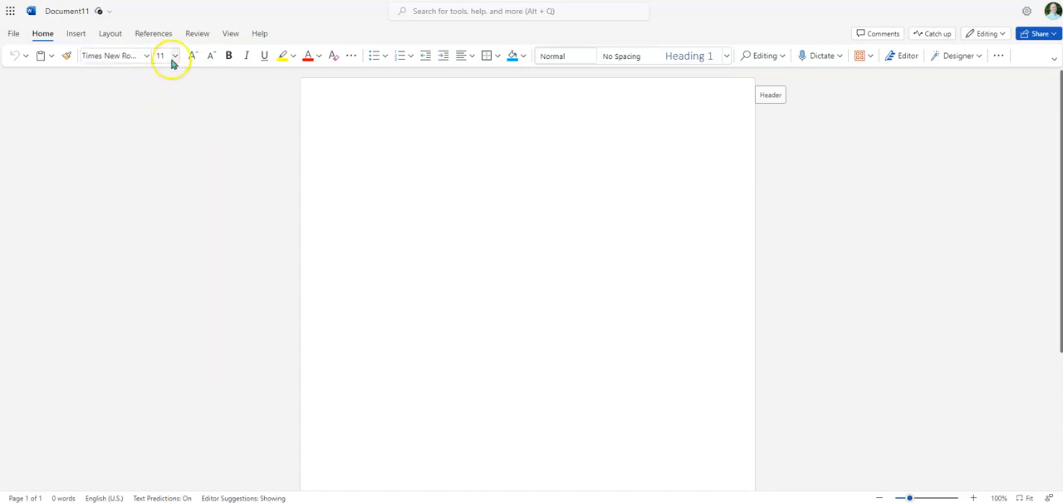
click(192, 55)
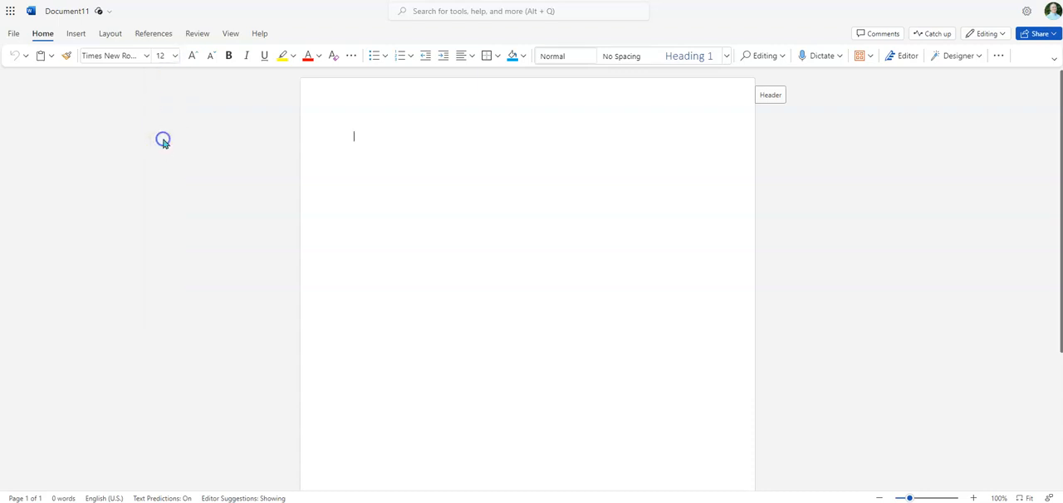
mouse_move(395, 220)
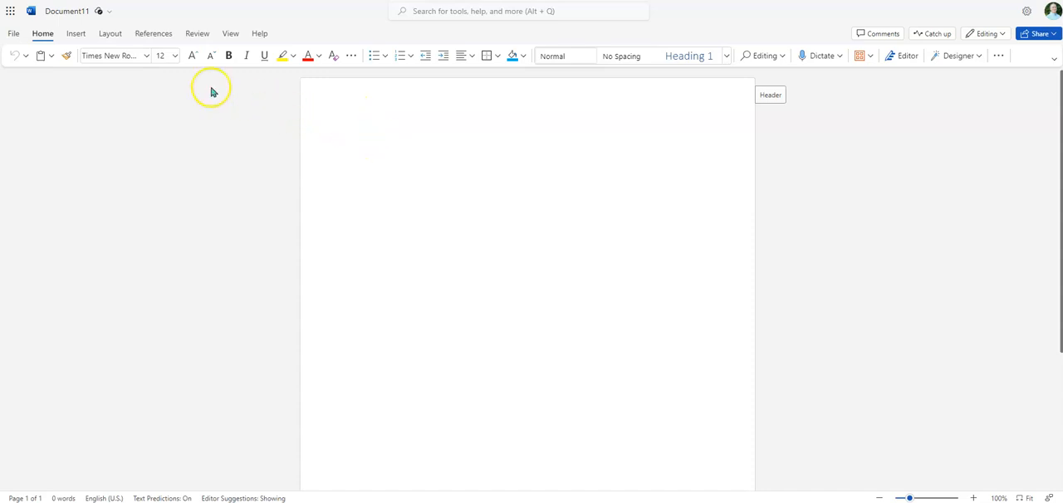
Step: Show the Layout settings and the margin presets, confirming Normal 1-inch margins
click(110, 33)
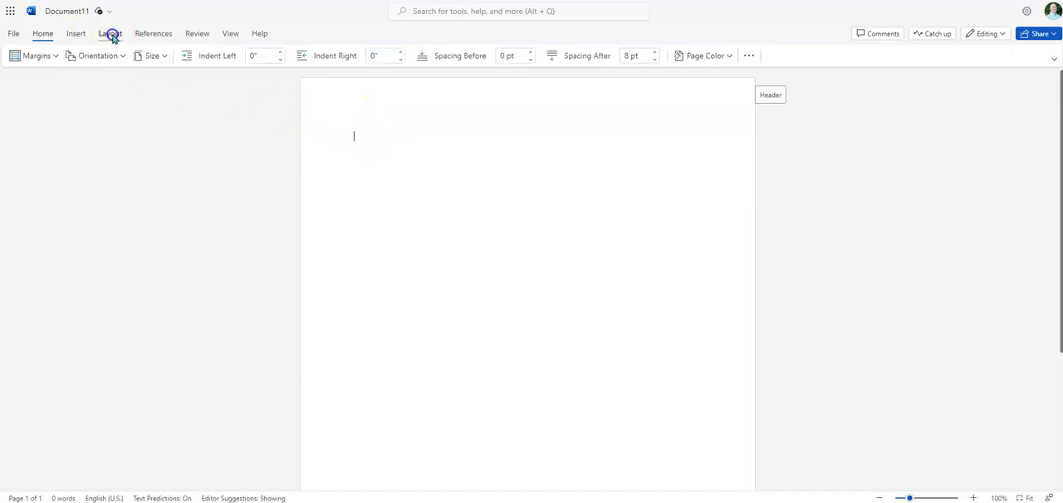
mouse_move(746, 55)
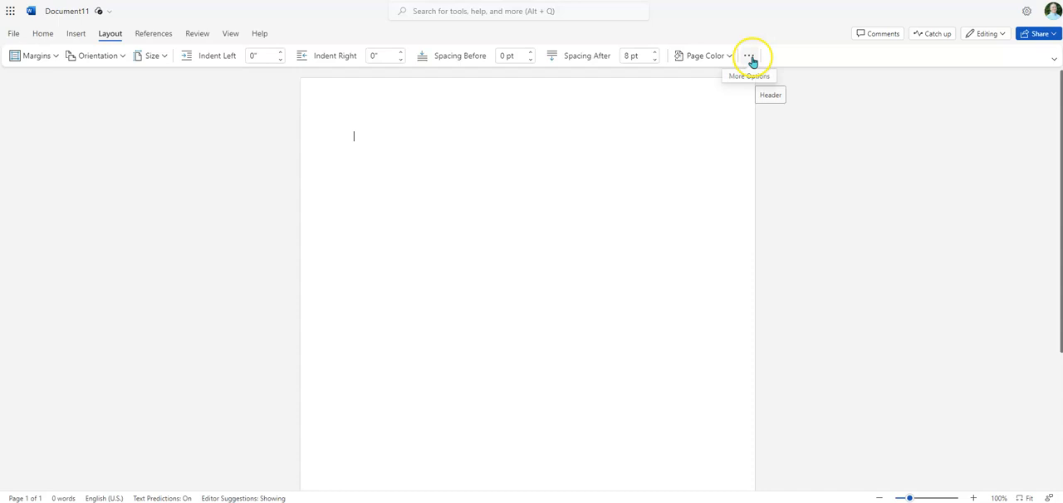
click(747, 55)
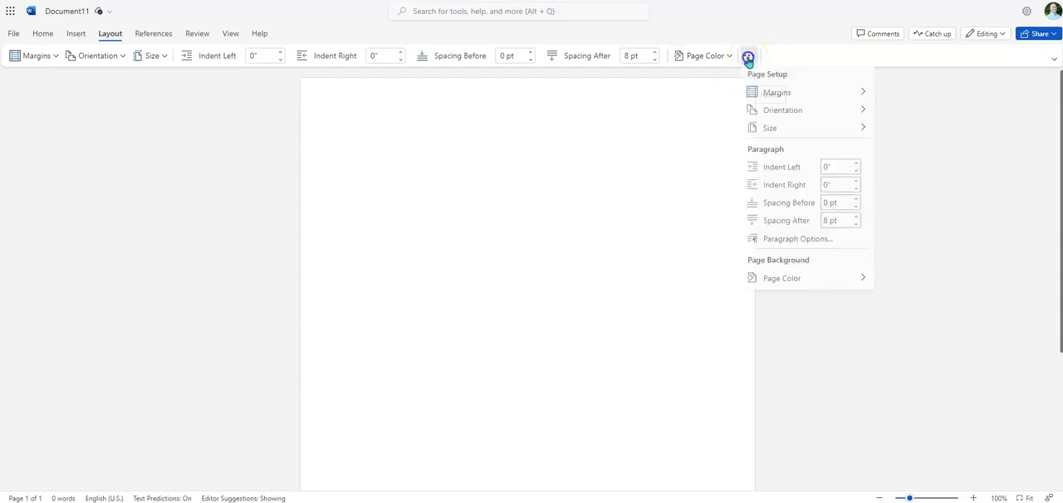
click(776, 94)
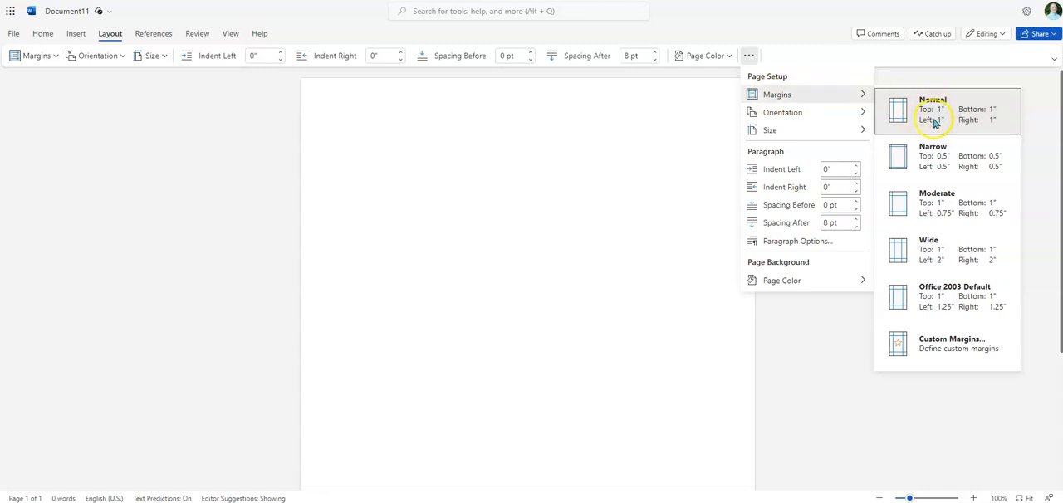
mouse_move(953, 233)
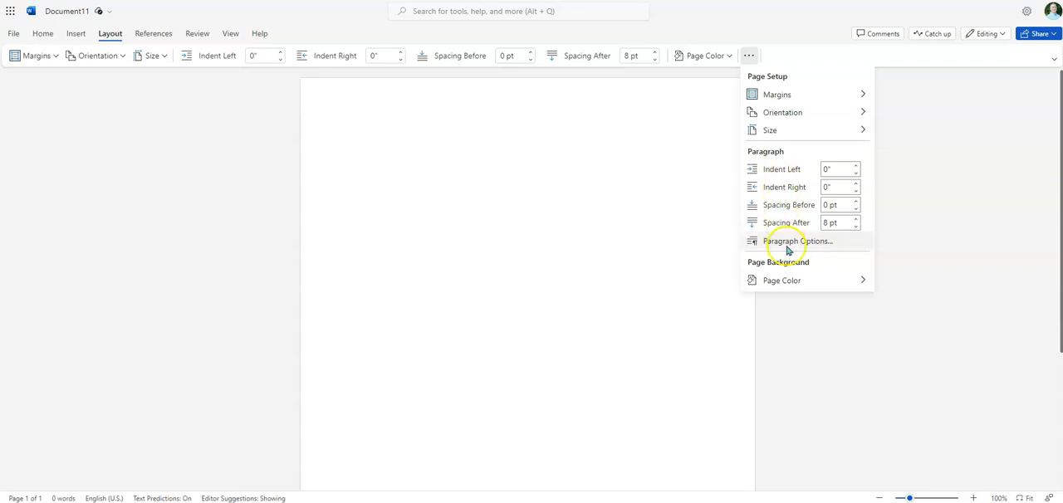
Step: Set line spacing to Double with no extra space between same-style paragraphs, and confirm
click(797, 240)
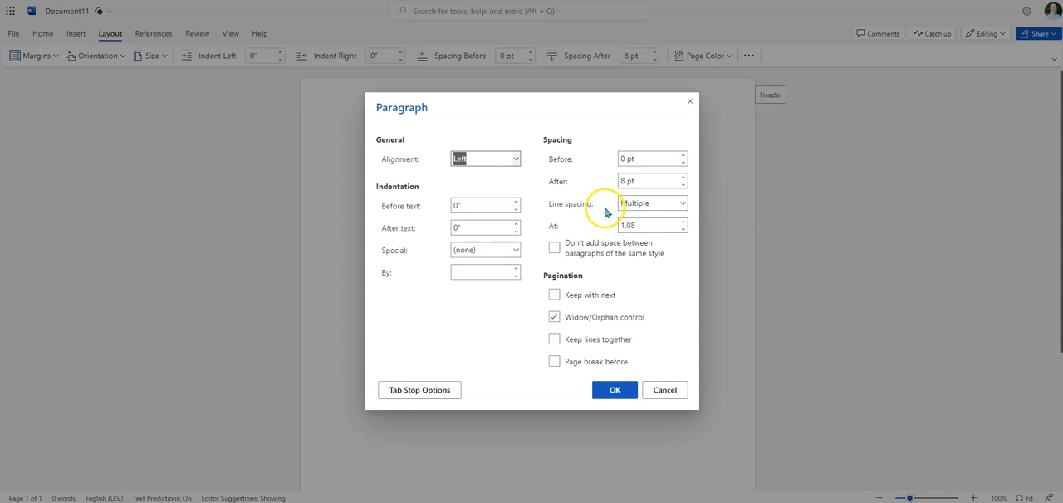
click(682, 203)
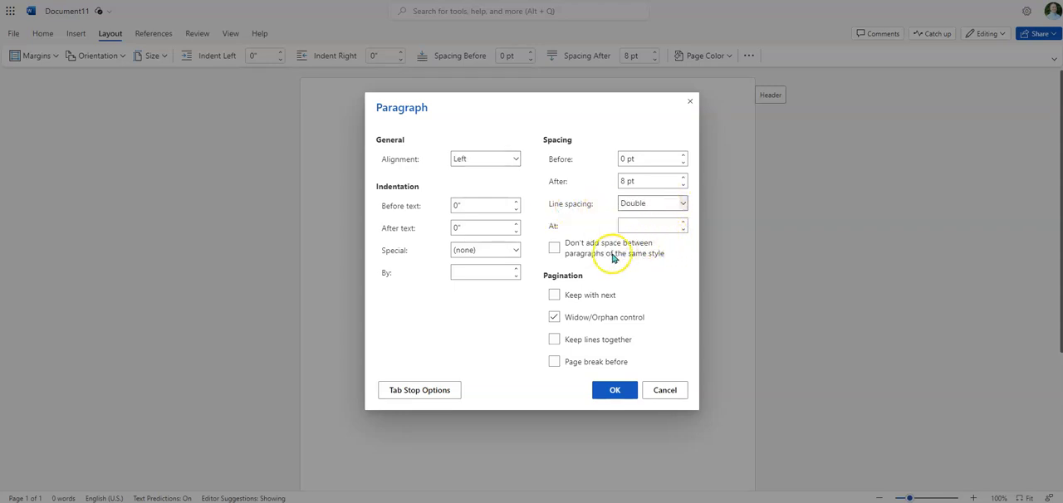
mouse_move(643, 289)
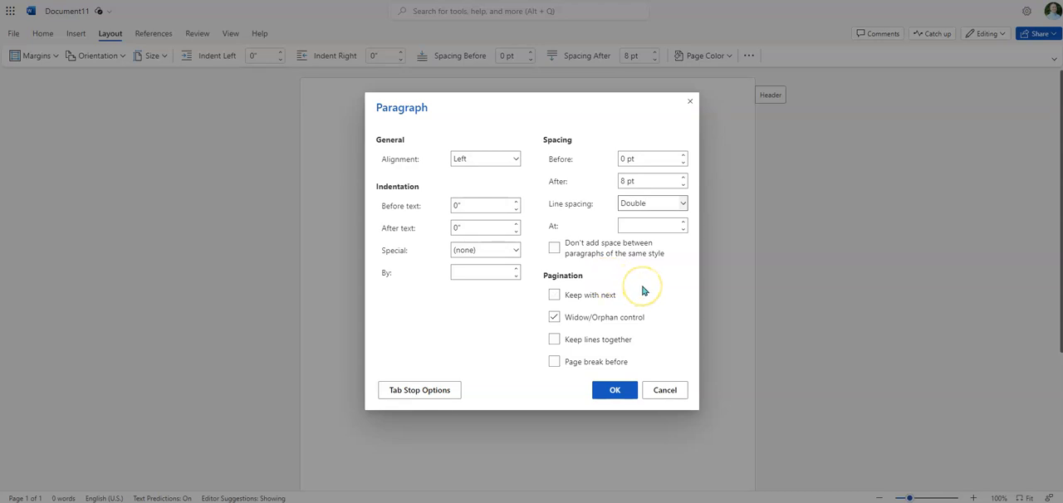
mouse_move(645, 259)
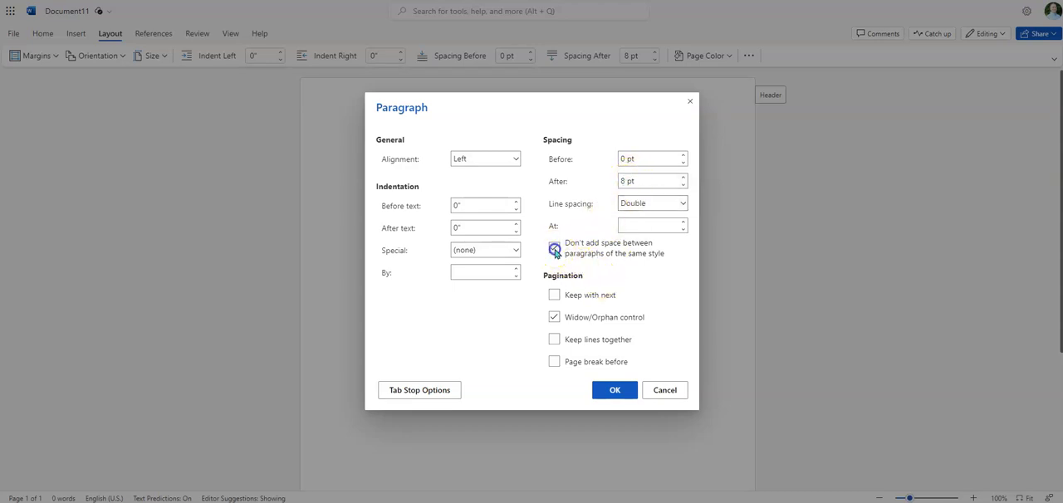
click(554, 247)
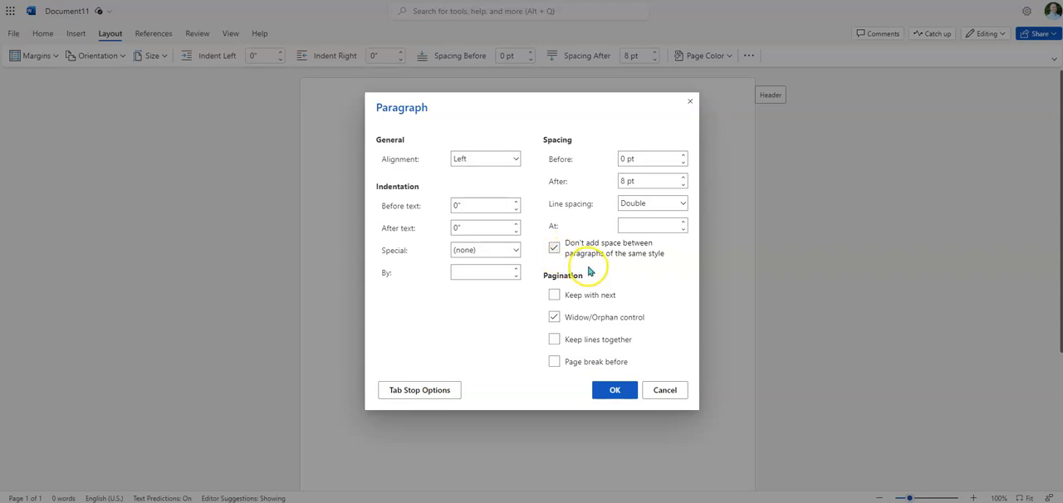
mouse_move(623, 269)
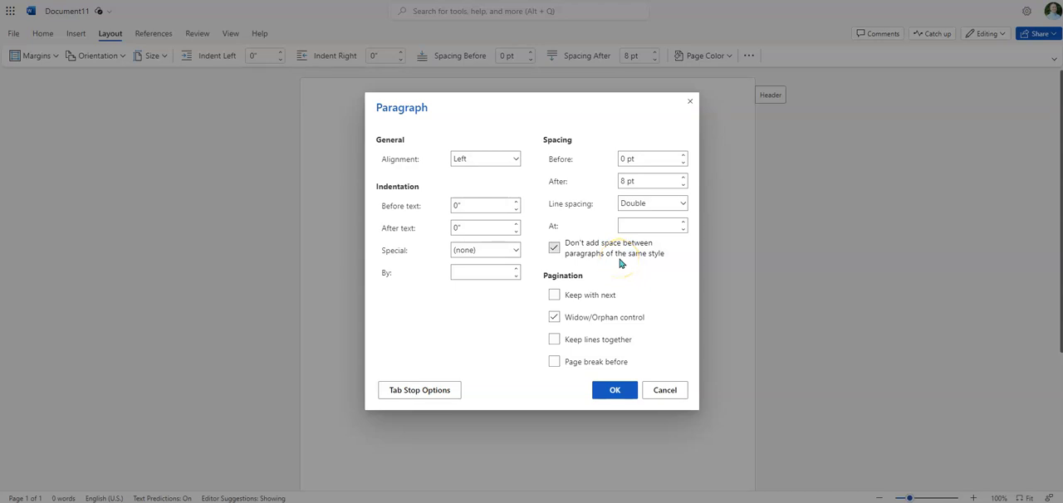
click(615, 390)
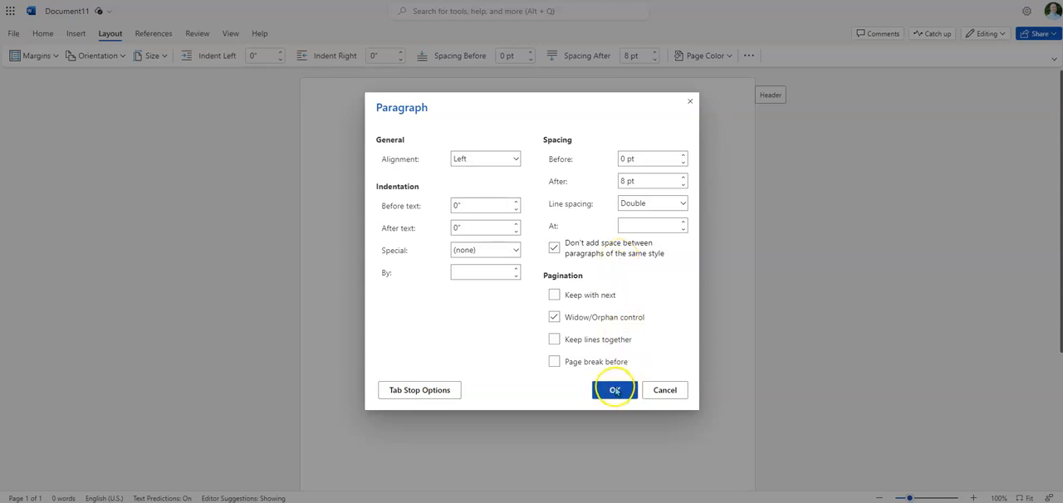
click(615, 390)
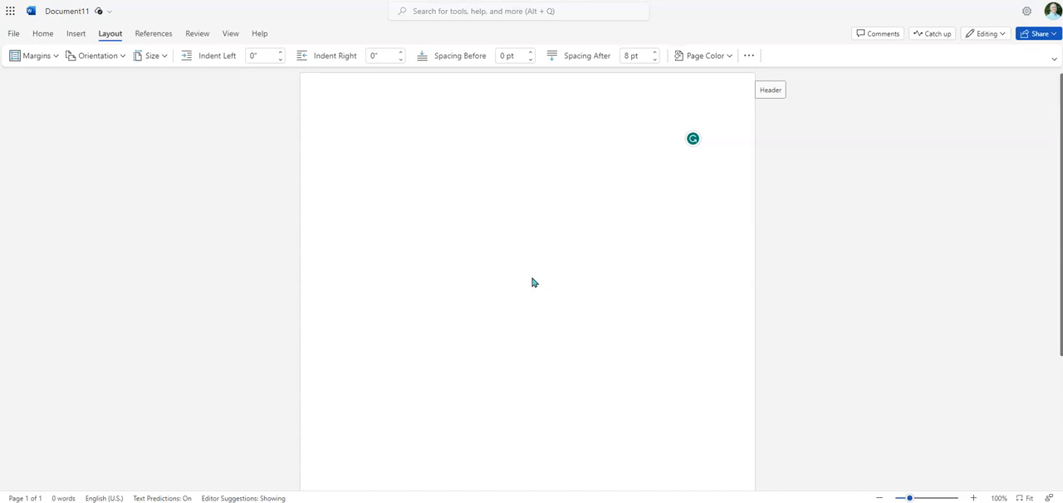
mouse_move(514, 271)
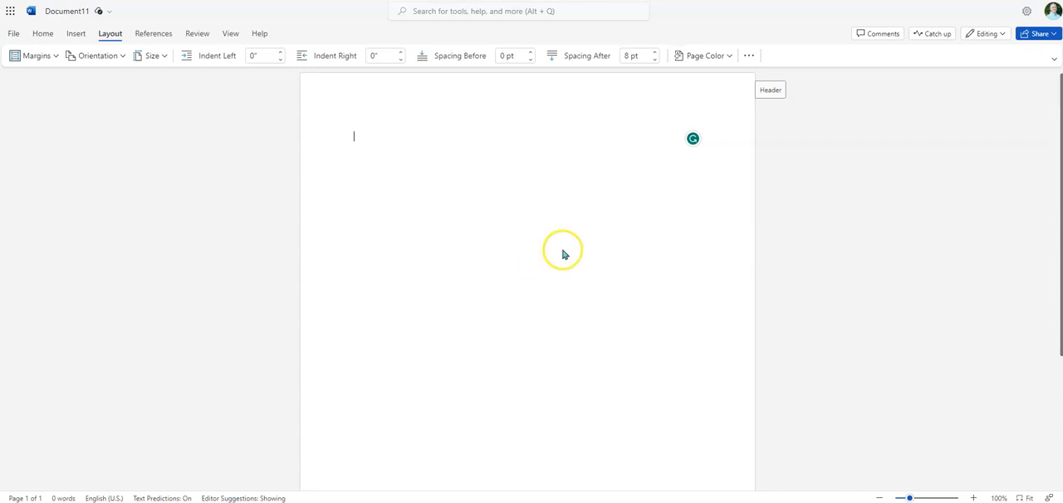
mouse_move(554, 256)
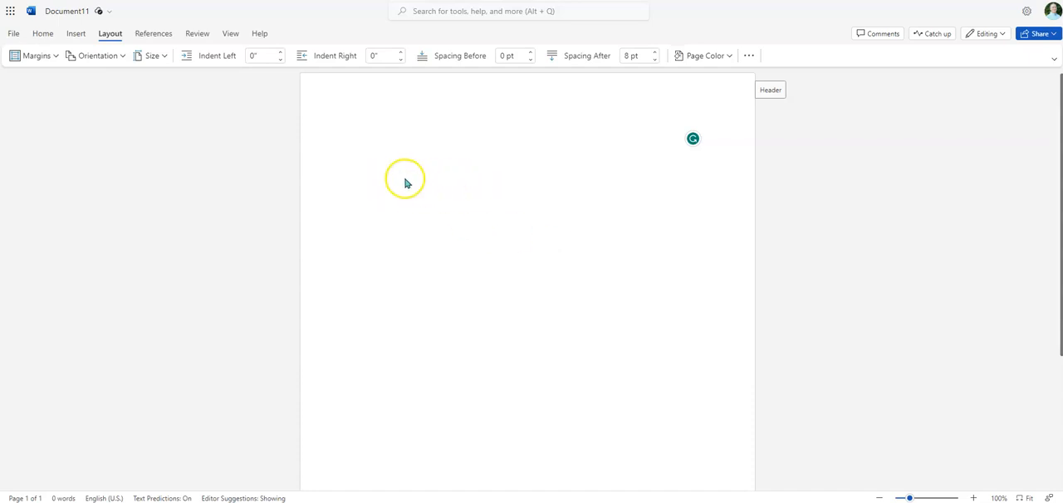
Step: Switch to the Insert commands with the document still blank
click(76, 33)
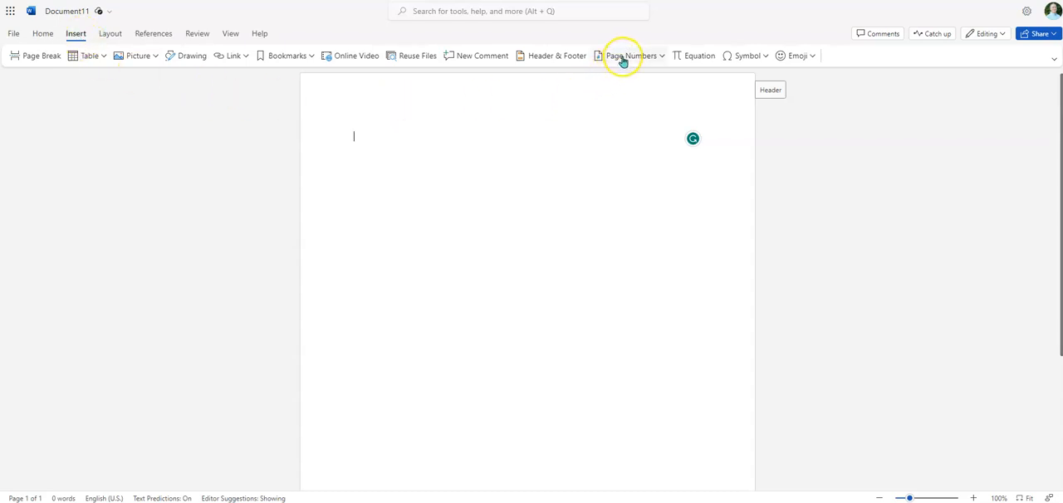
click(630, 55)
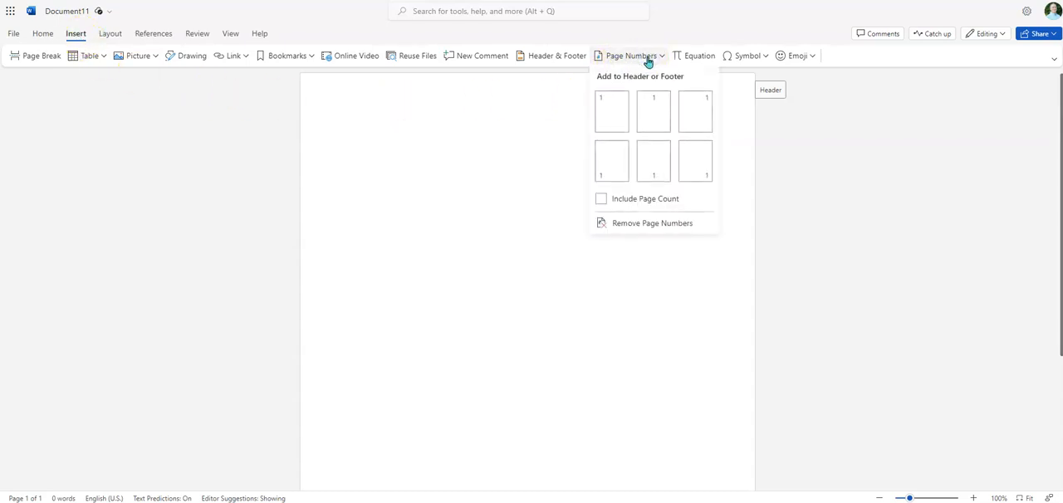
mouse_move(694, 111)
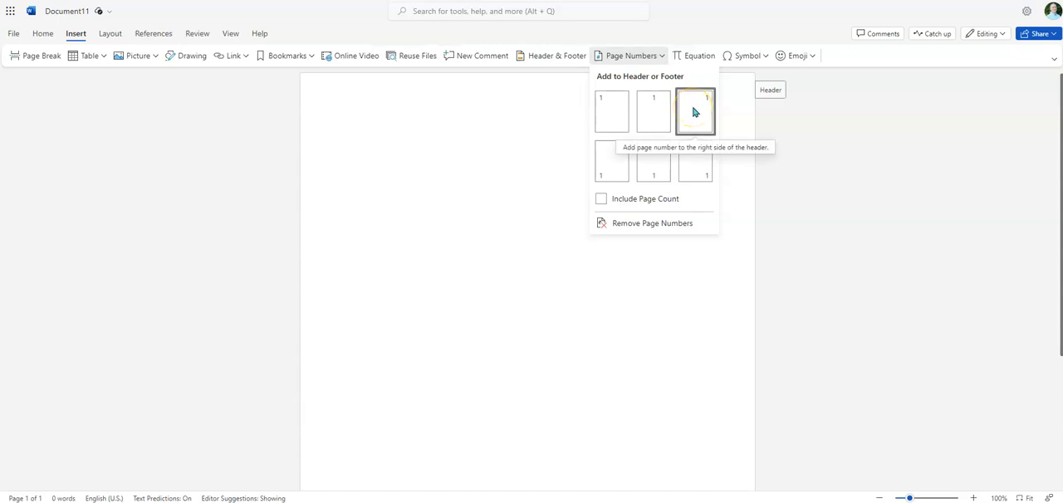
click(694, 111)
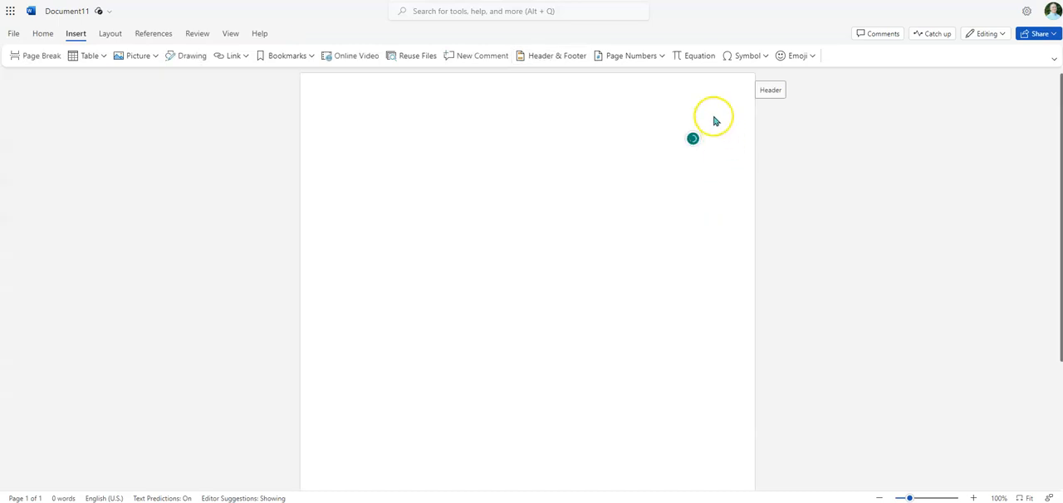
mouse_move(594, 307)
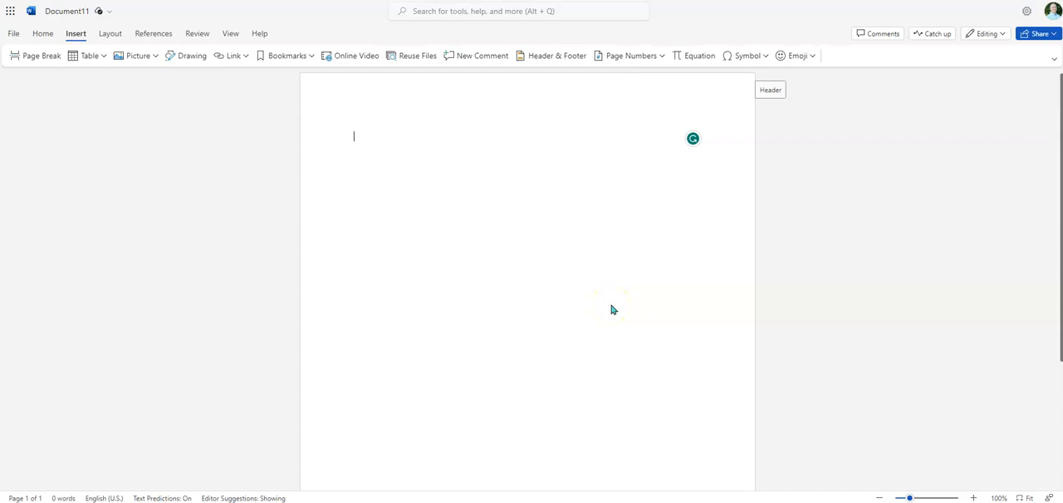
mouse_move(613, 310)
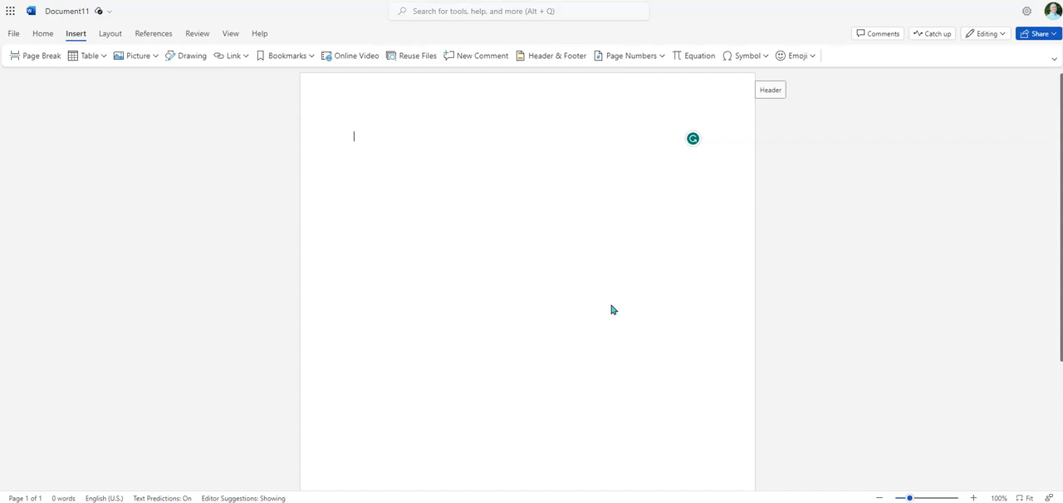
mouse_move(197, 87)
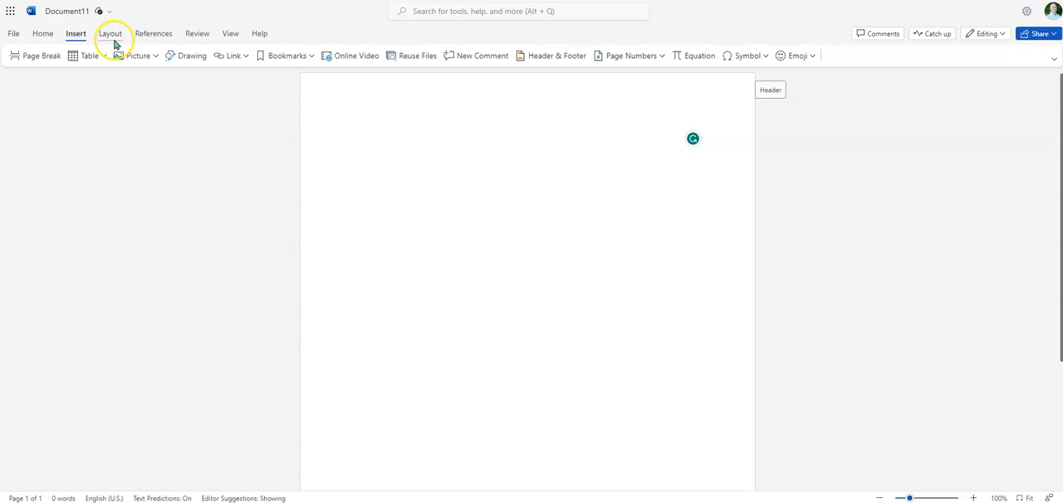
Step: Center-align the current line from the Home alignment choices and return to the page
click(42, 33)
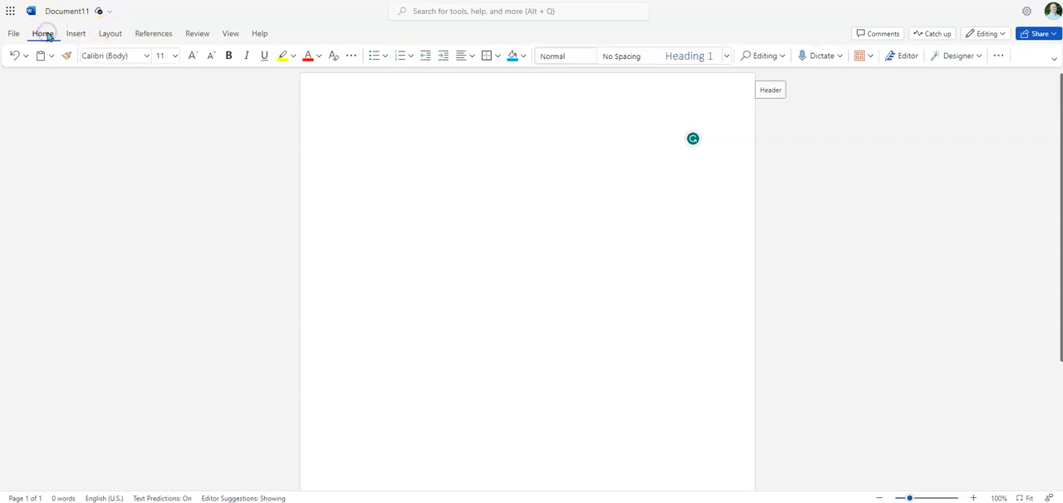
mouse_move(463, 56)
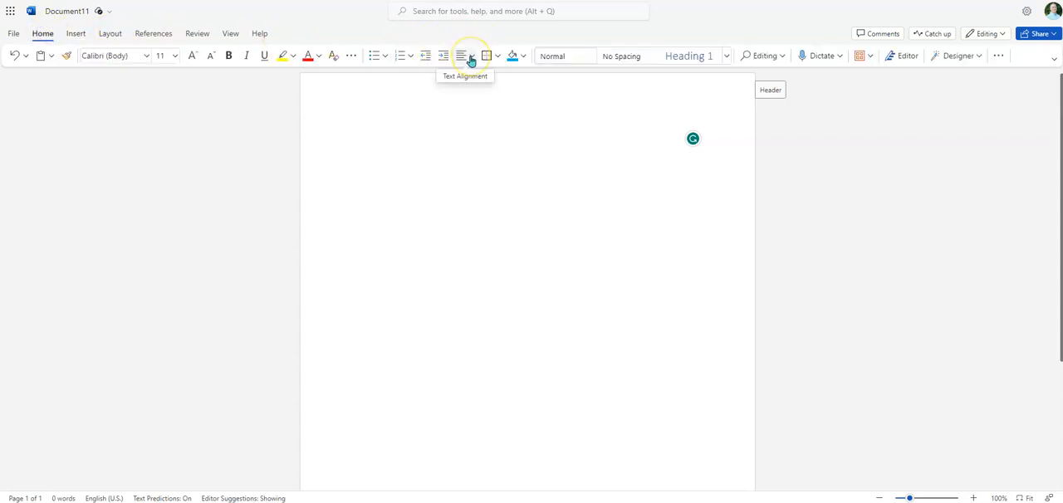
click(464, 56)
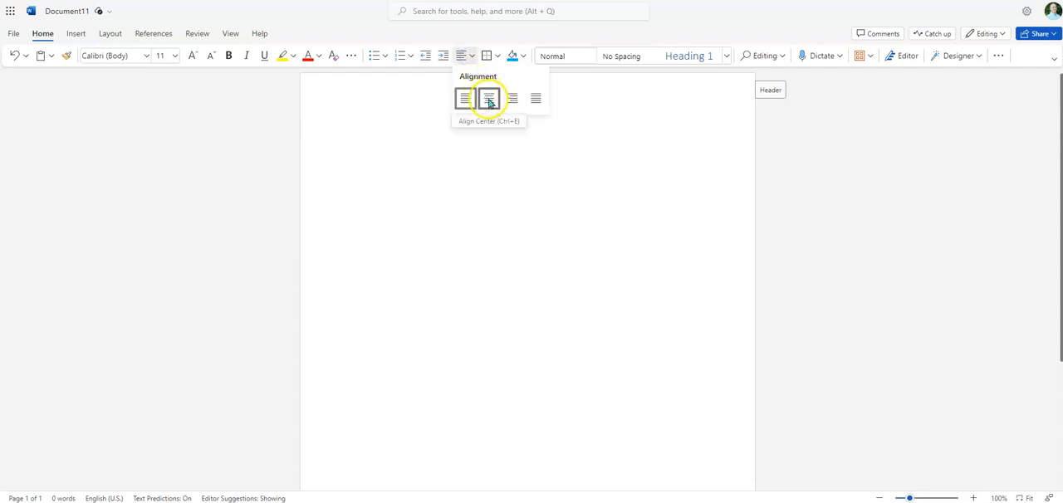
click(489, 98)
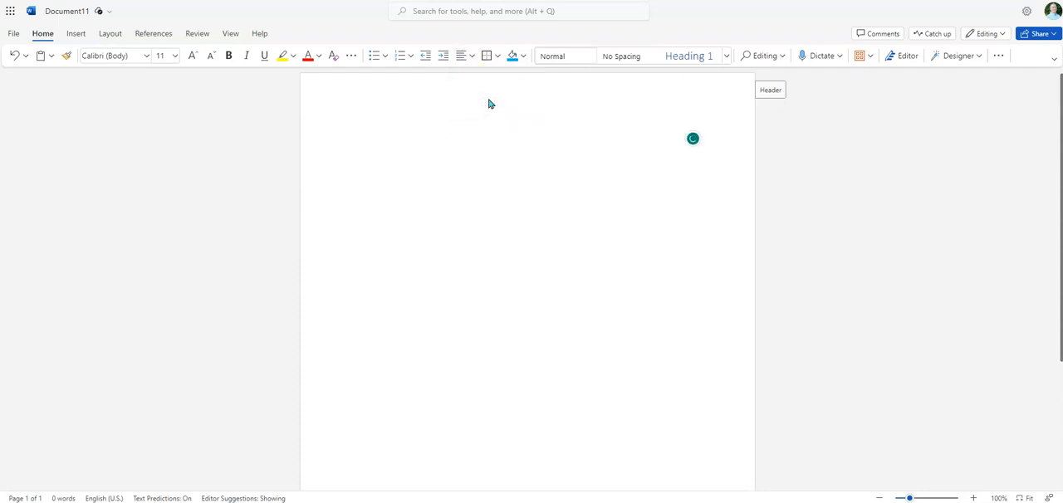
click(524, 136)
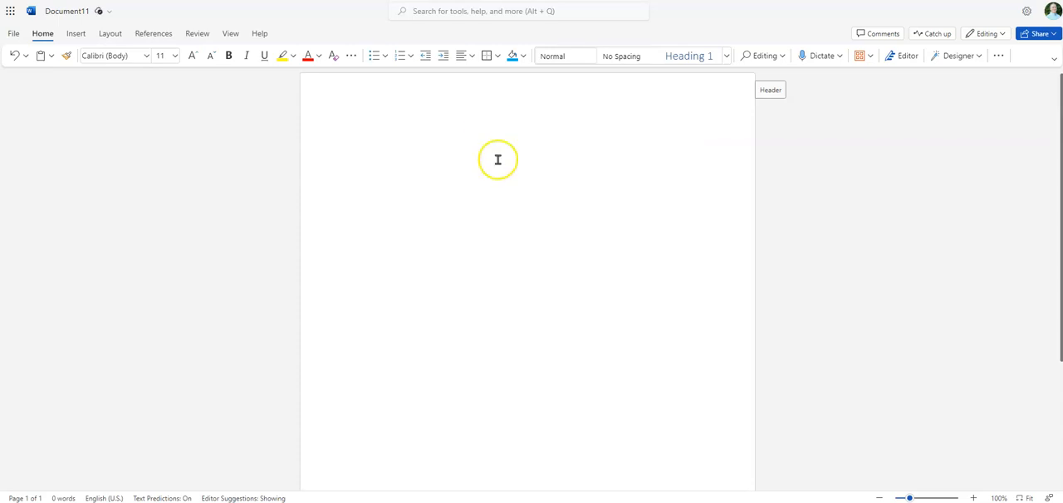
mouse_move(532, 220)
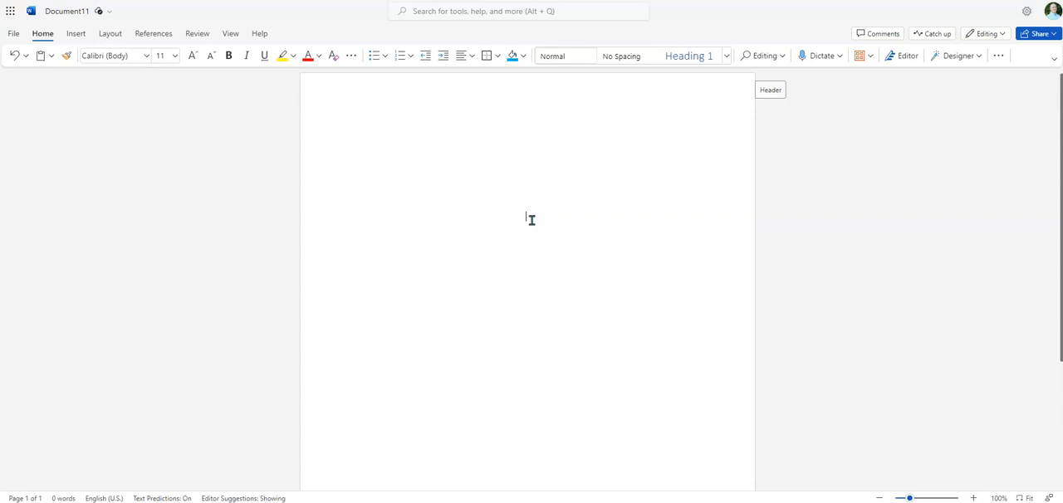
mouse_move(265, 93)
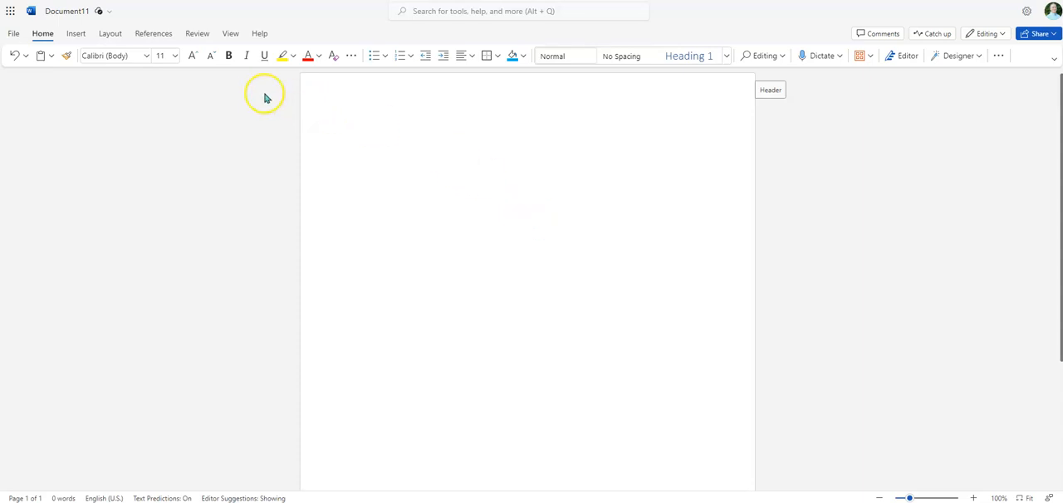
mouse_move(229, 55)
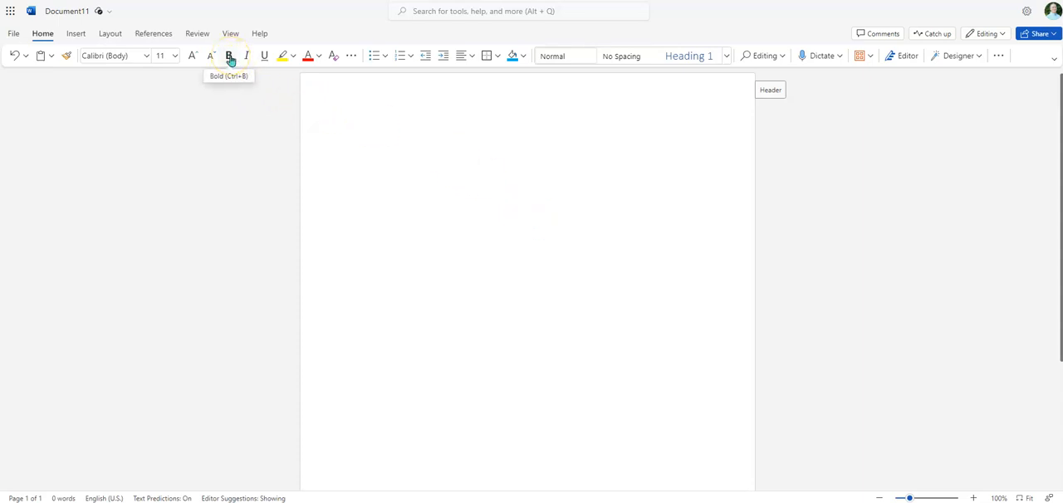
Step: Enter the bold centered title 'Formatting a Paper in APA Style'
click(229, 56)
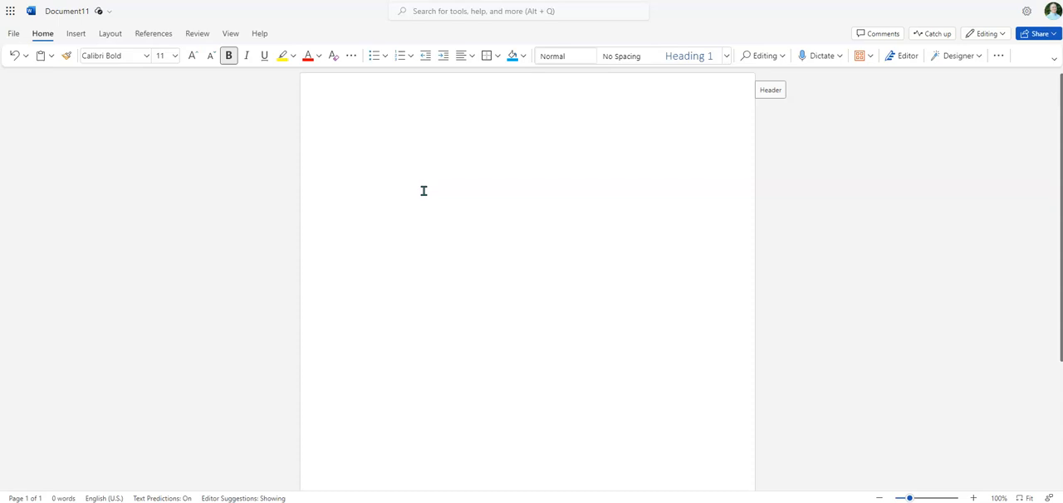
text(F)
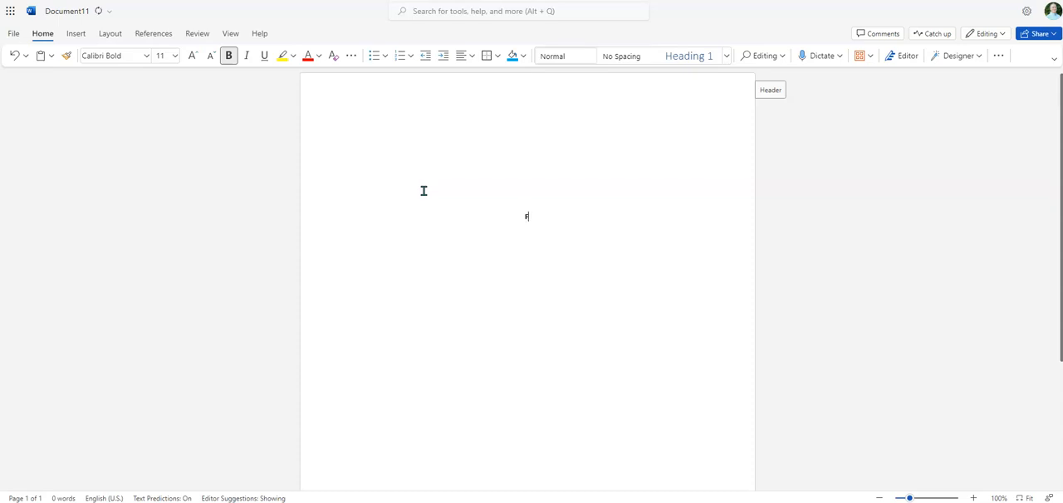
text(ormatting a Paper in)
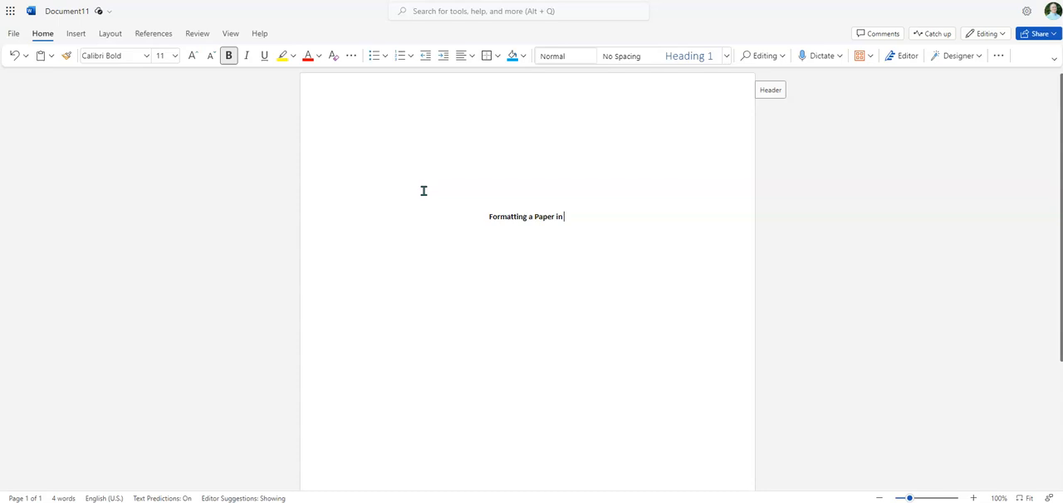
text(APA Style)
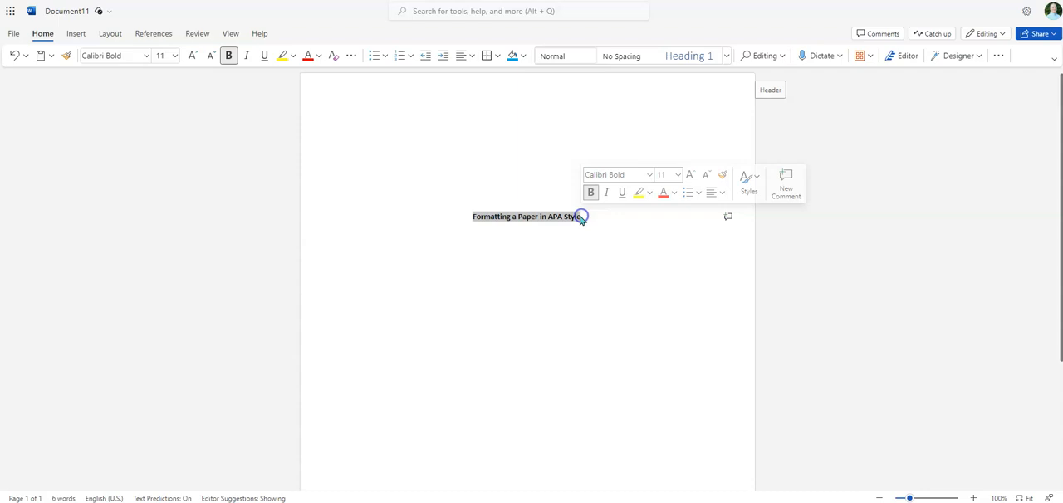
Step: Make the title Times New Roman size 12 and move to the line below it
click(114, 56)
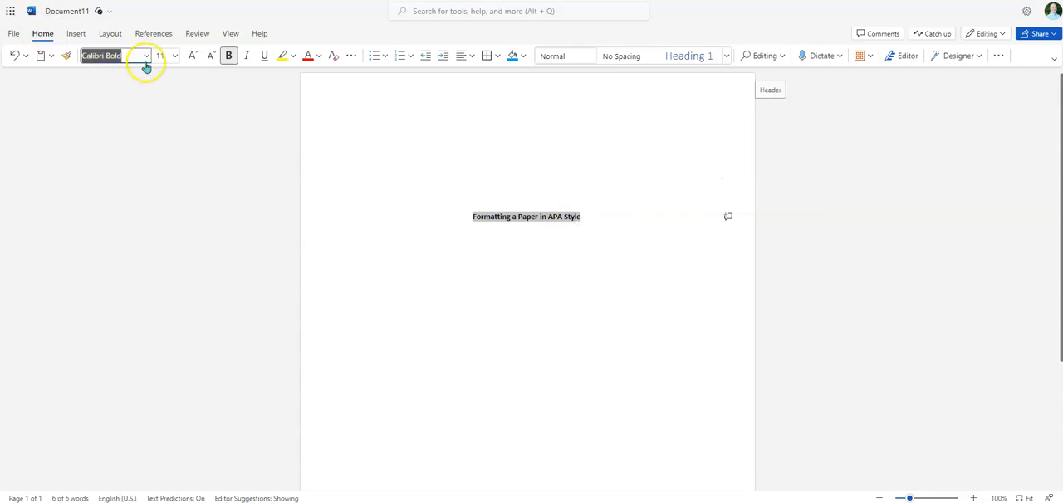
text(Times New Roman)
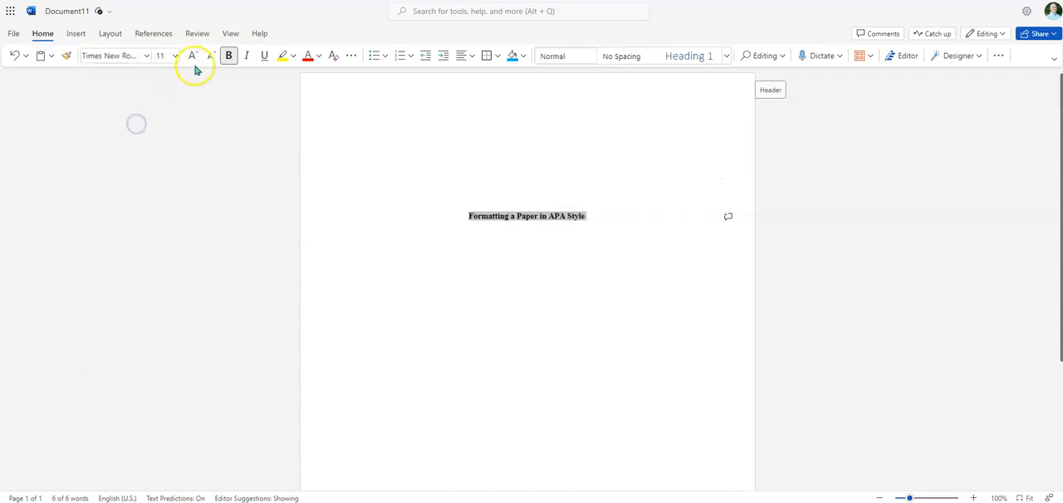
click(193, 55)
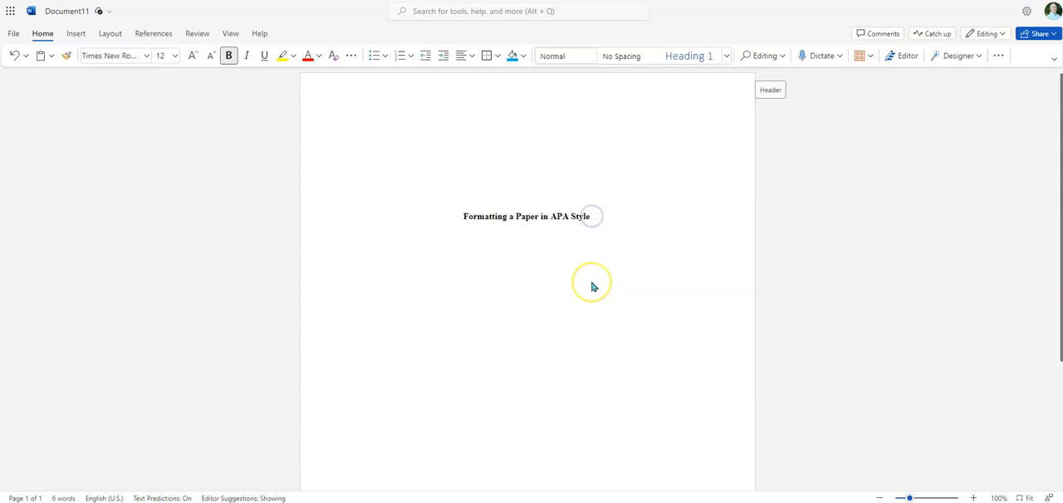
click(590, 216)
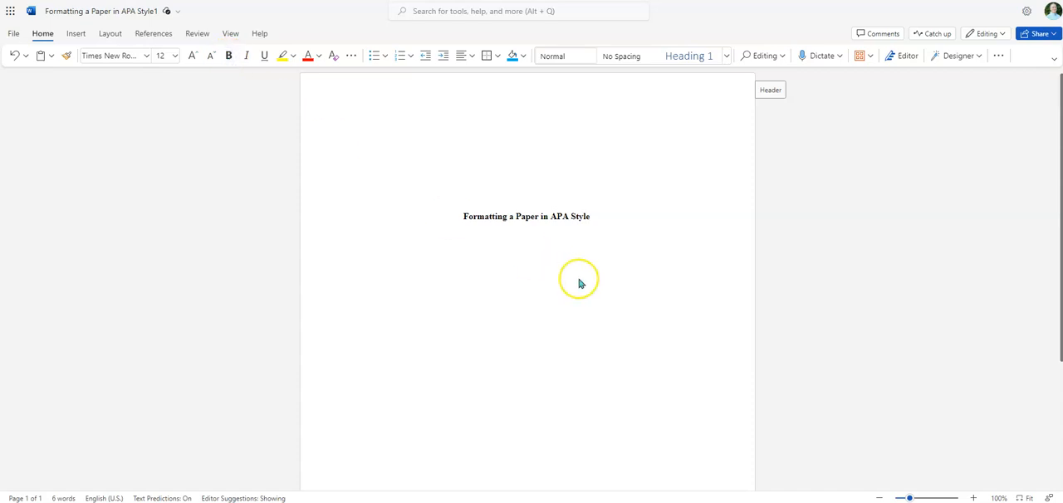
click(538, 282)
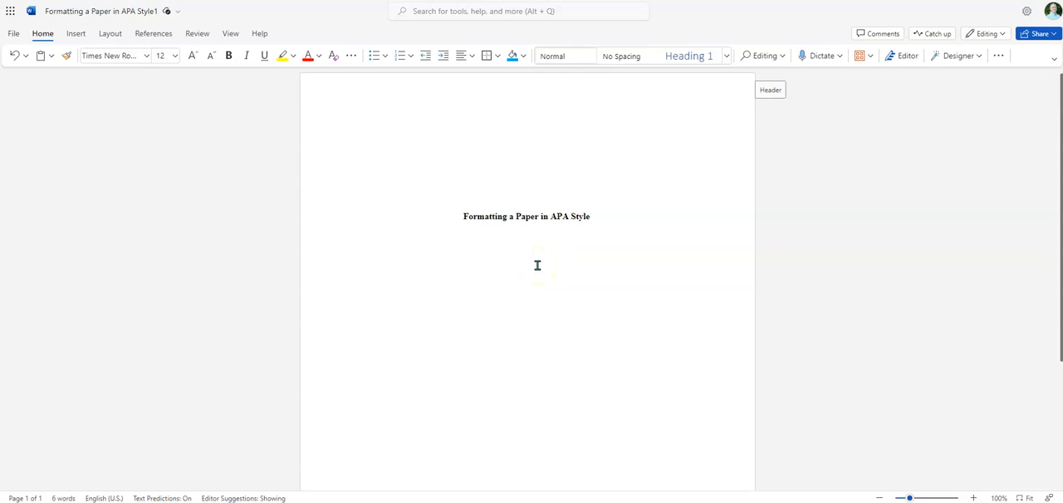
text(Jason)
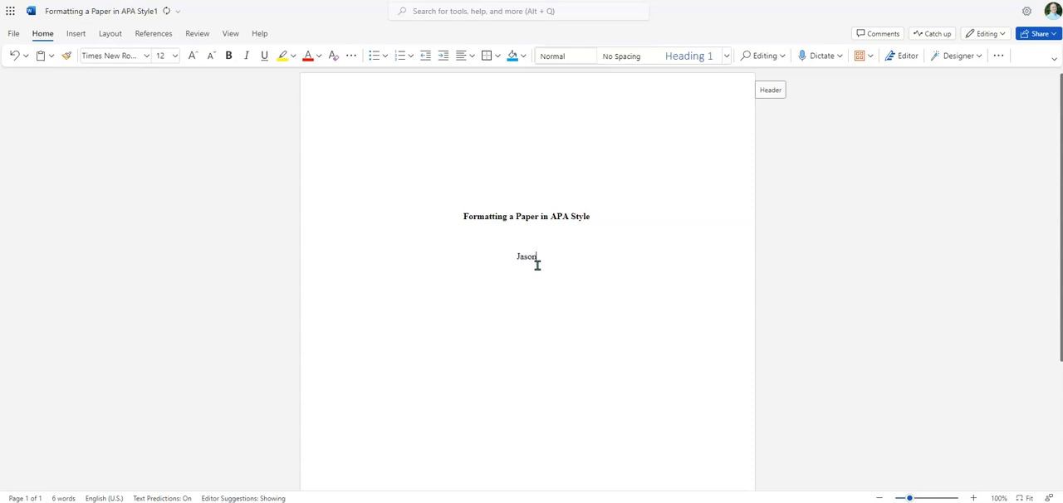
text(L. Morgan)
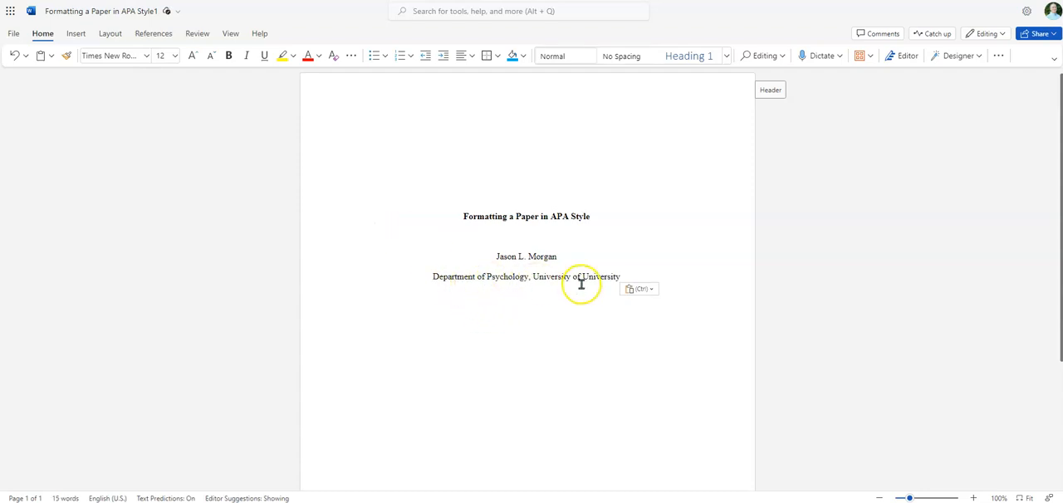
mouse_move(540, 322)
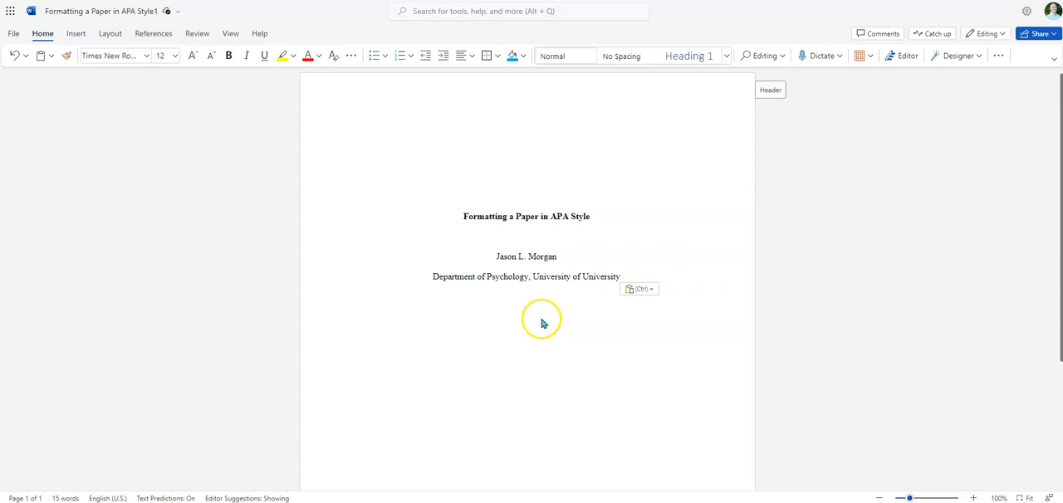
mouse_move(522, 300)
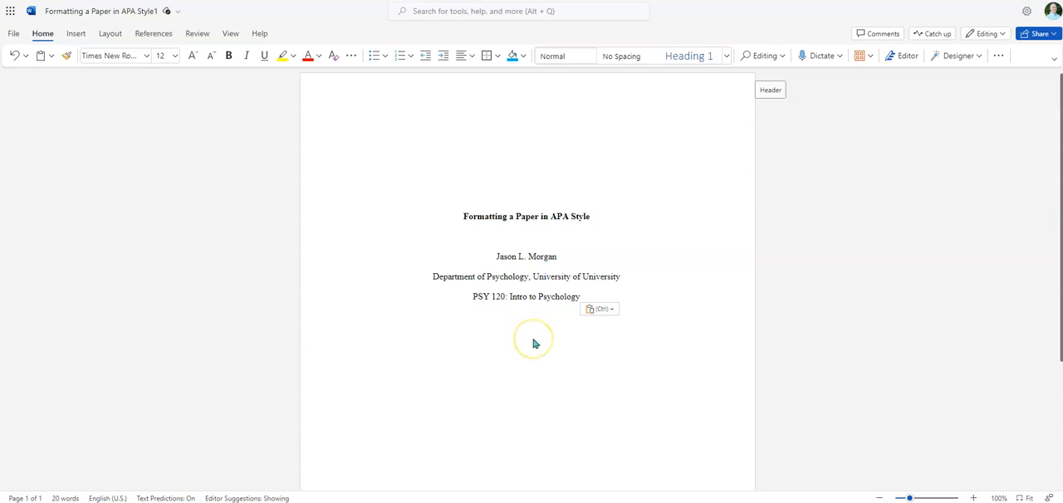
mouse_move(534, 332)
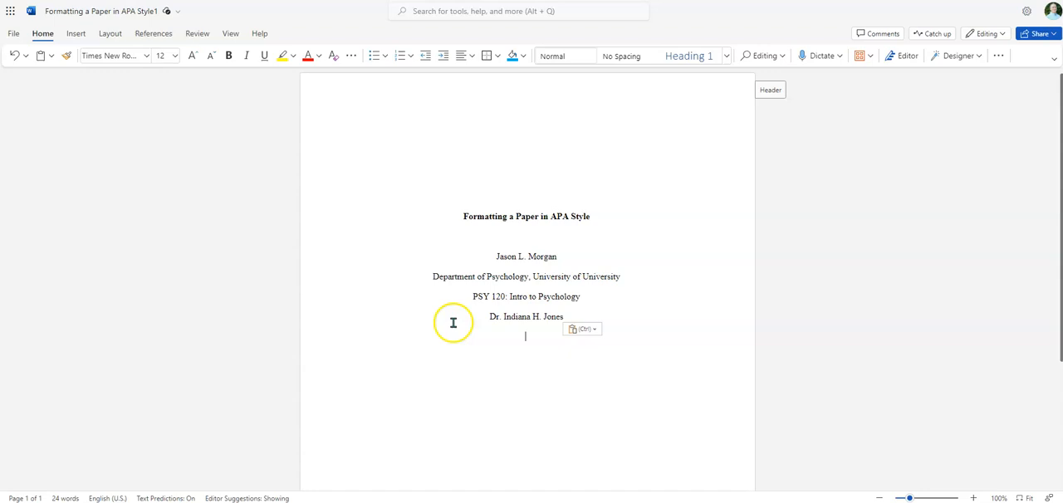
mouse_move(428, 223)
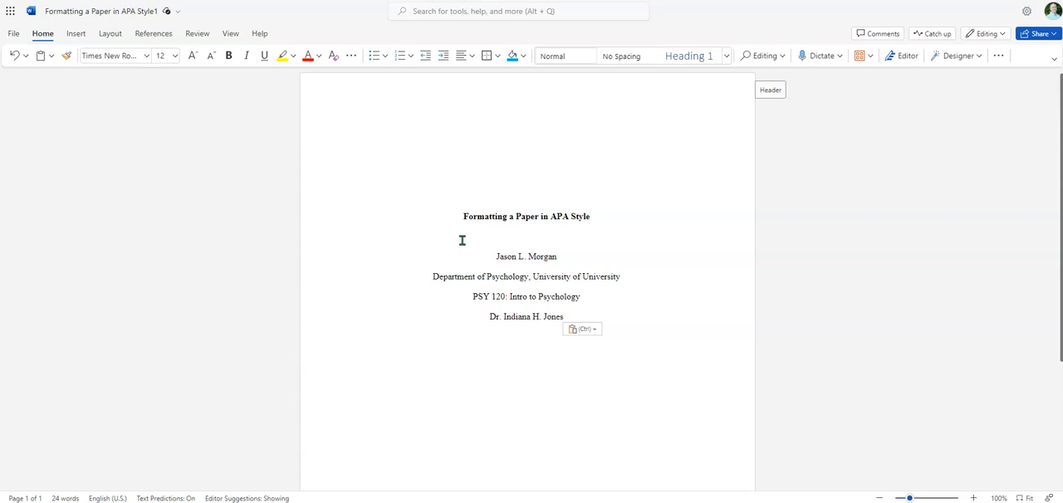
Step: Add the centered date line 'March 17, 2024', correcting the autocorrected text
click(525, 335)
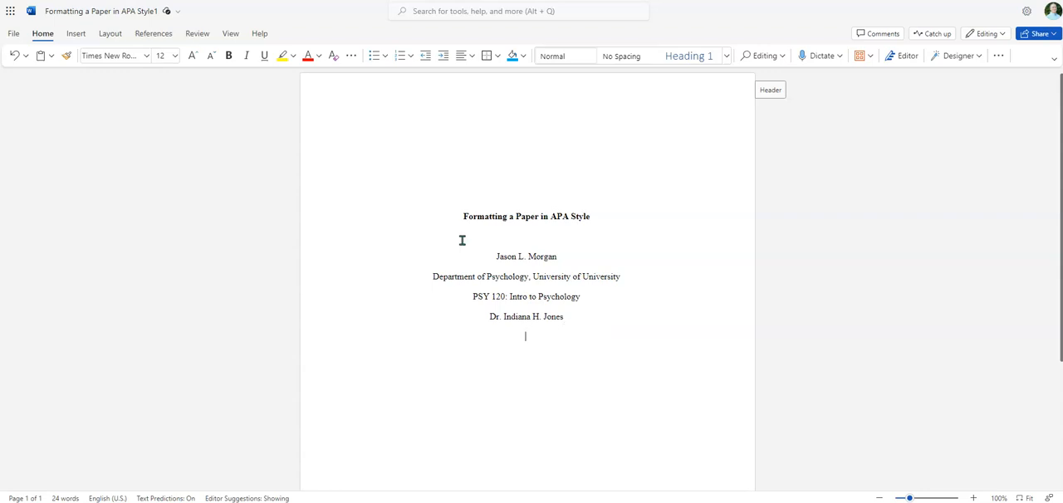
text(March)
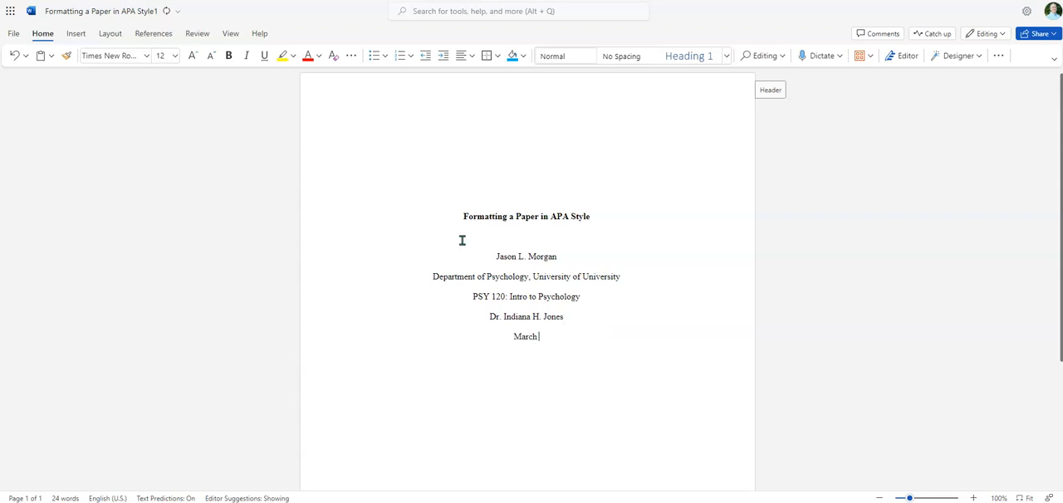
text(17, 202)
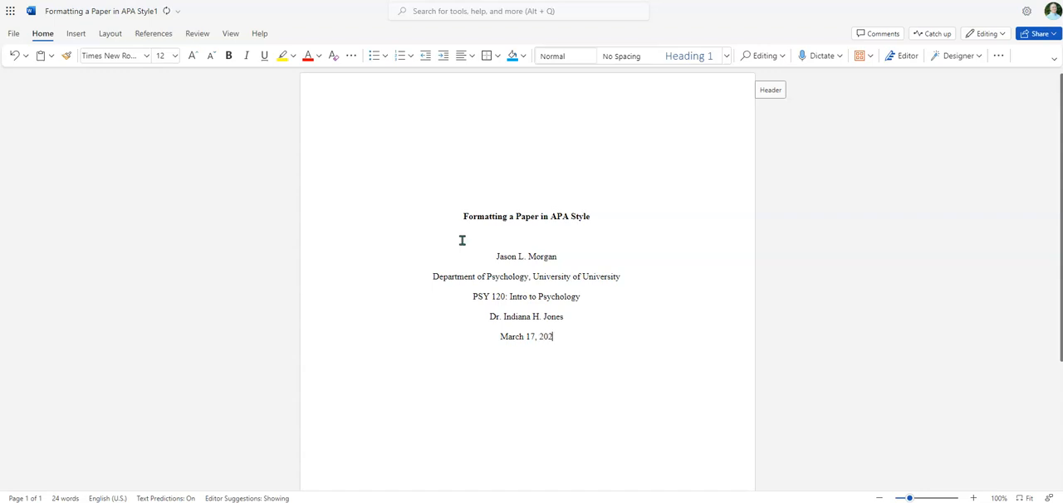
text(4)
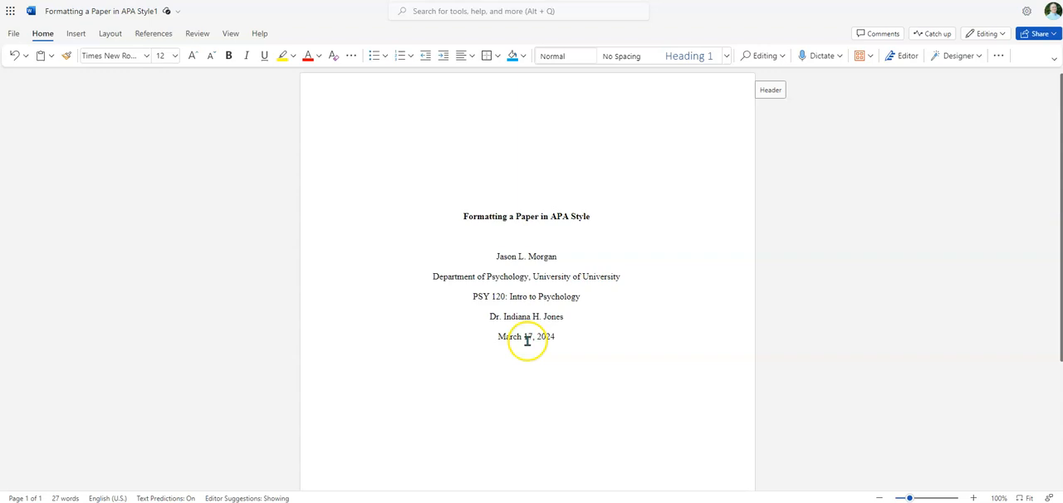
mouse_move(537, 402)
text(17 )
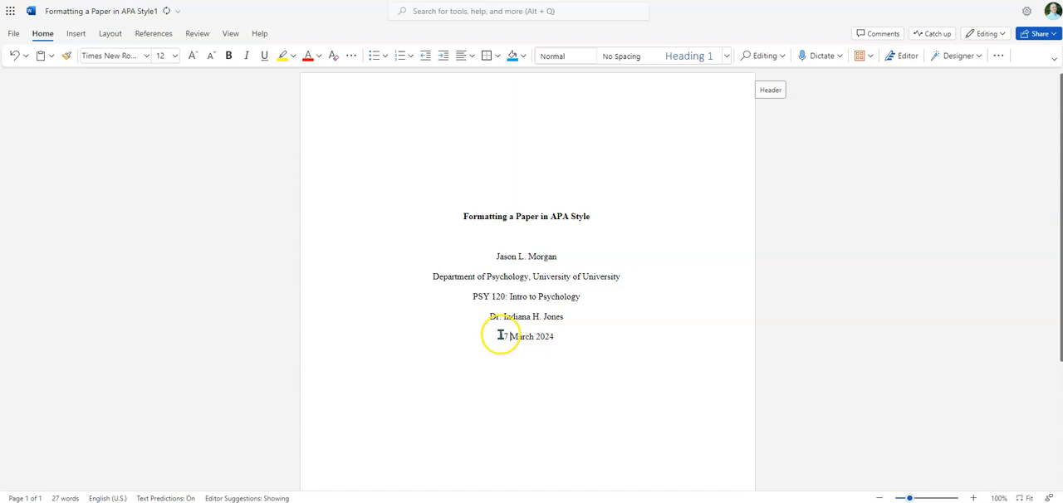
mouse_move(487, 336)
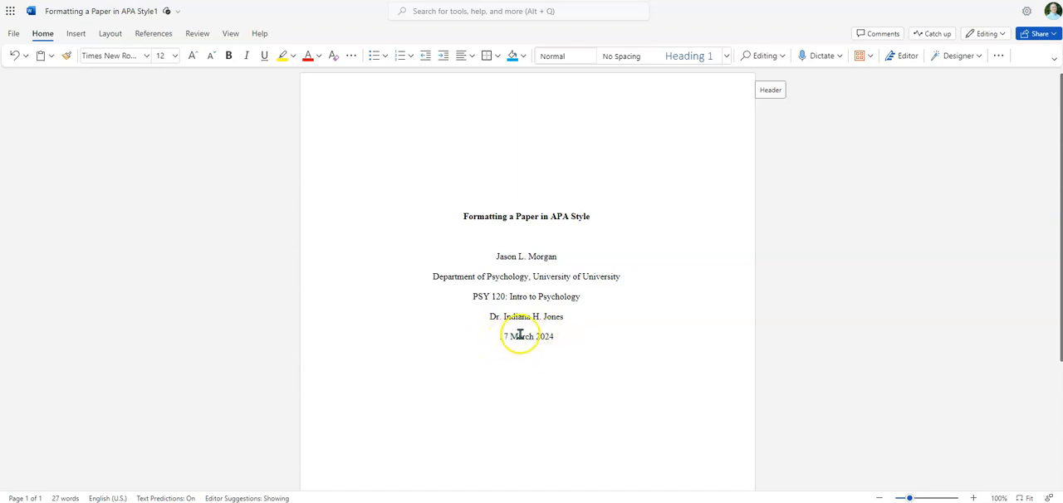
text(17,)
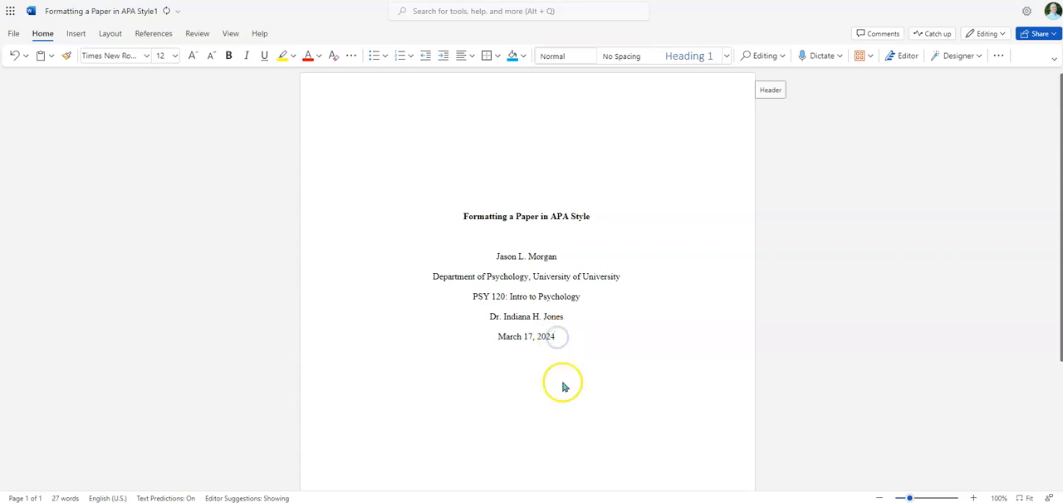
click(557, 337)
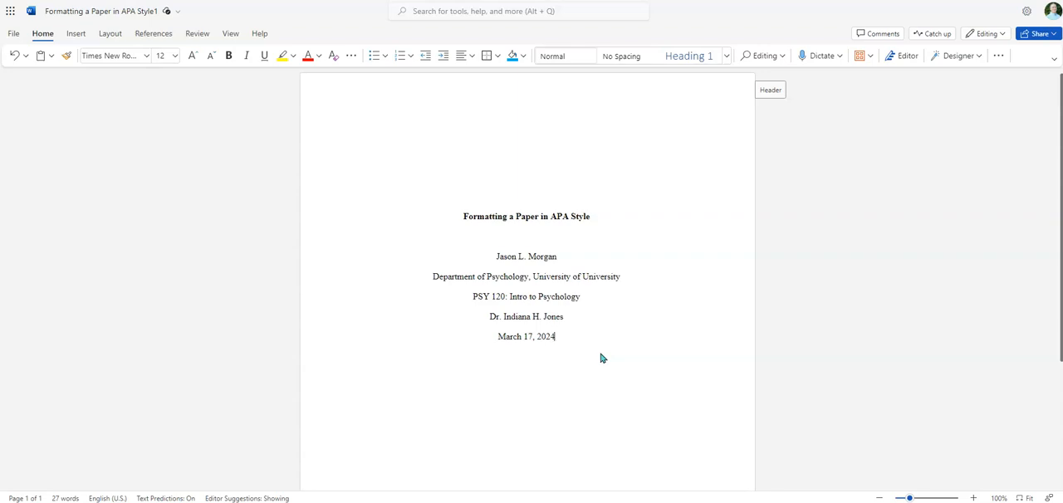
mouse_move(291, 181)
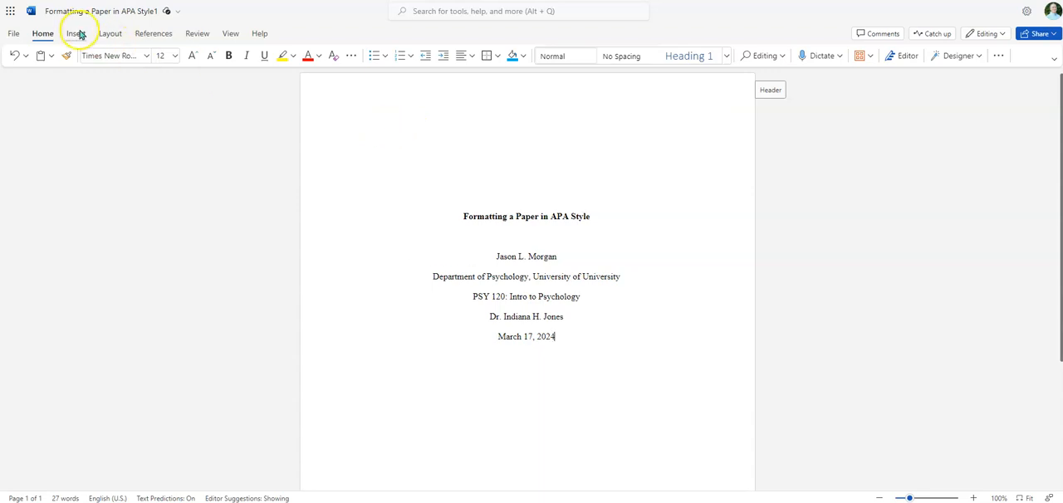
Step: Insert a page break after the date and move to the blank second page
click(76, 33)
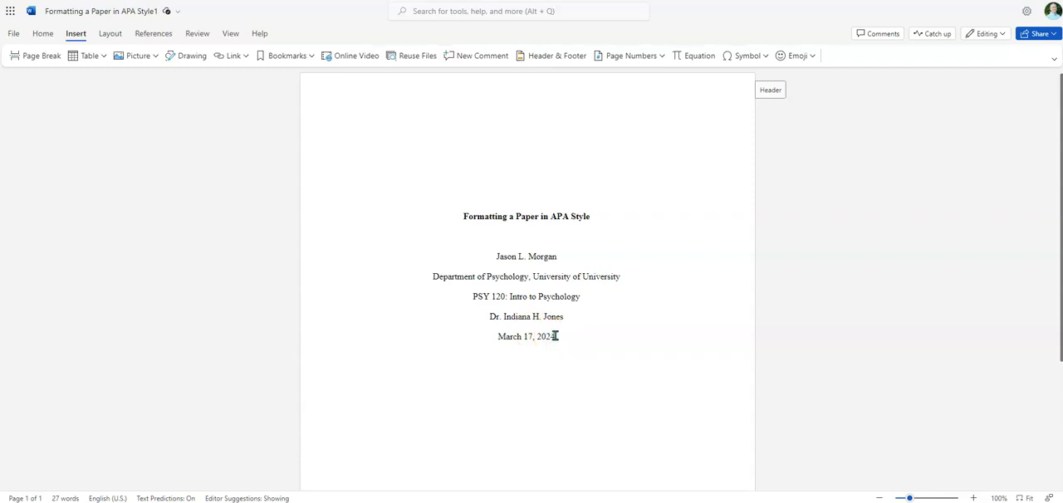
mouse_move(70, 89)
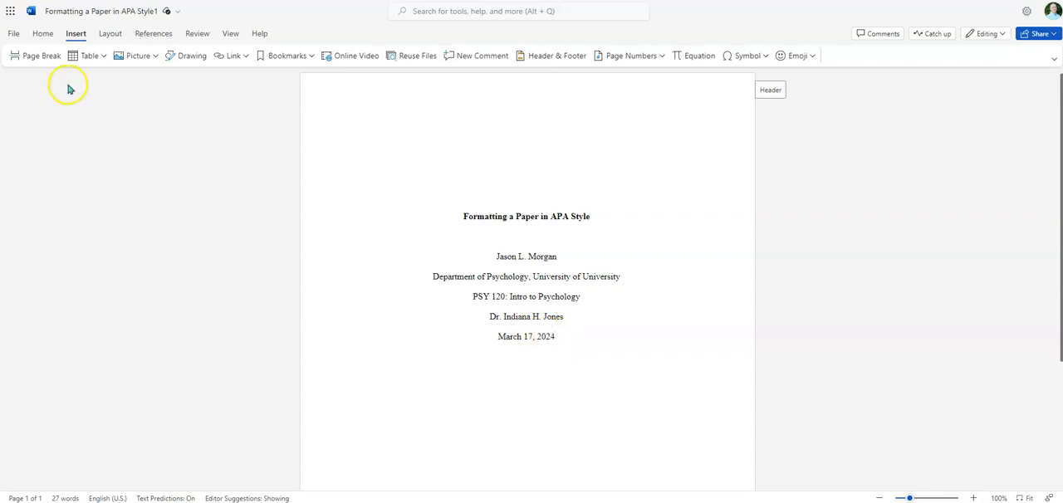
scroll(down, 3)
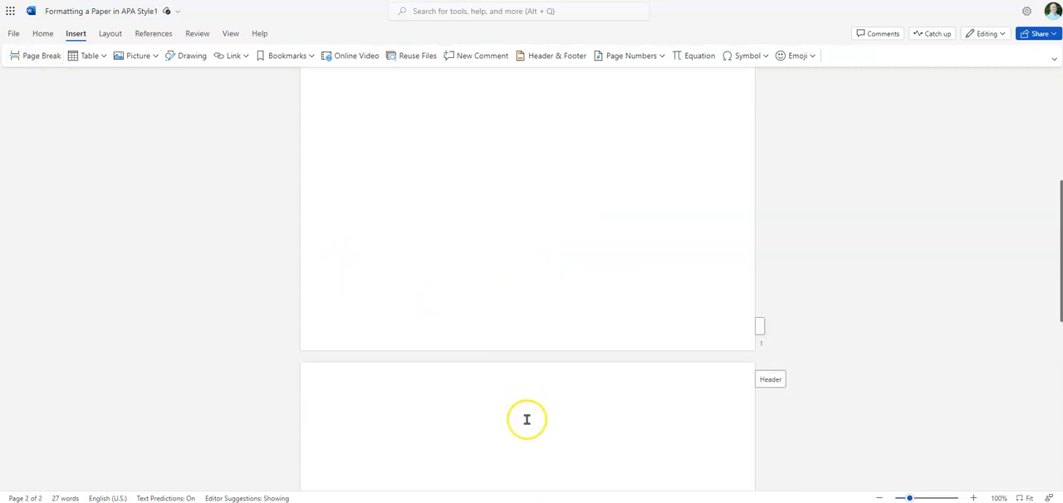
mouse_move(474, 231)
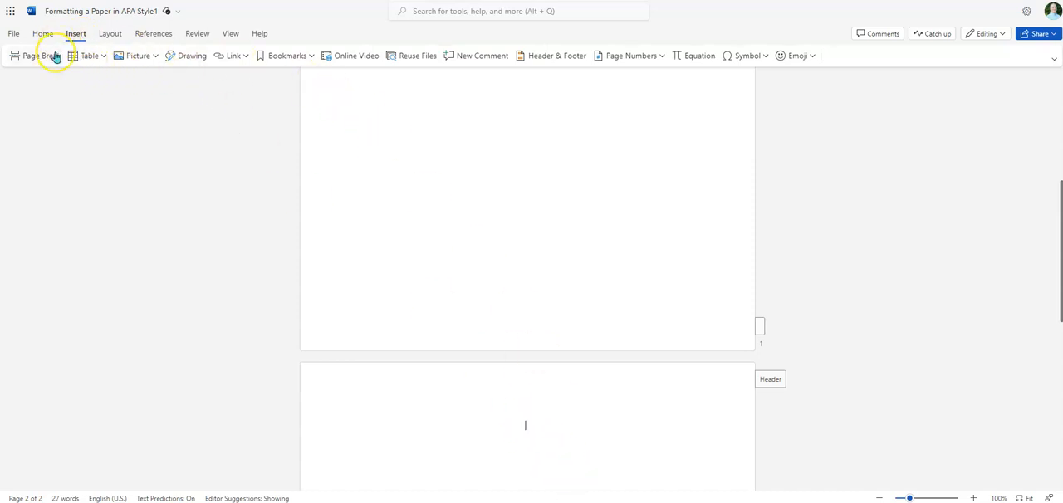
click(42, 33)
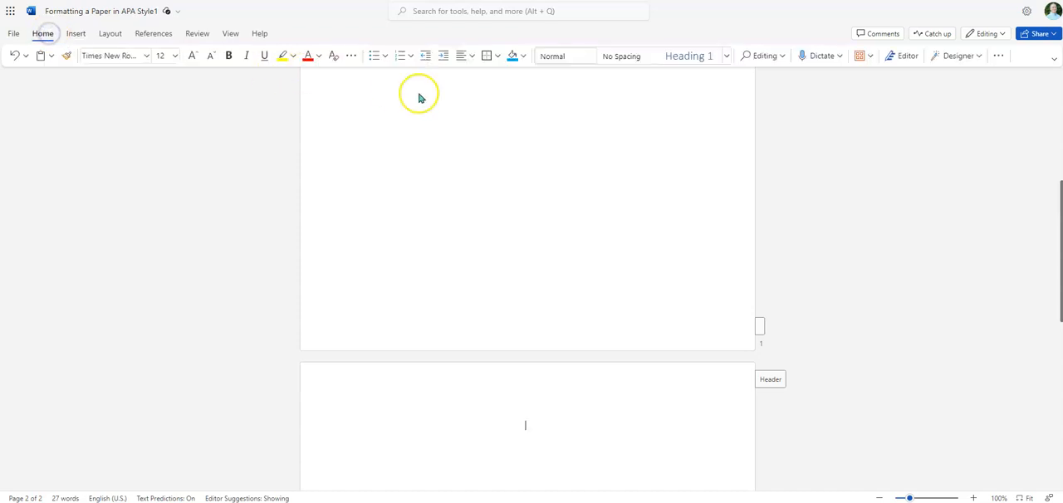
mouse_move(530, 419)
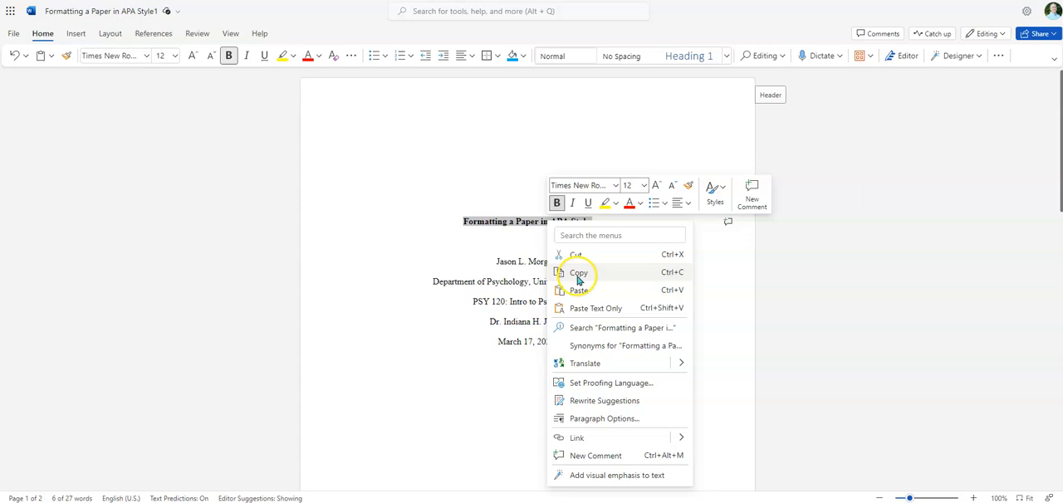
Step: Copy the bold title and paste it at the top of page two, then move below it
click(579, 273)
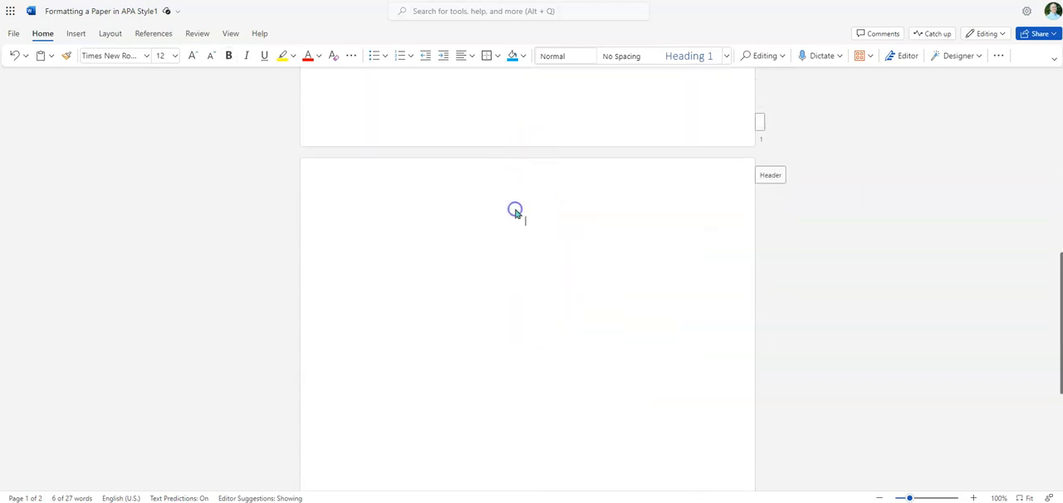
right_click(514, 210)
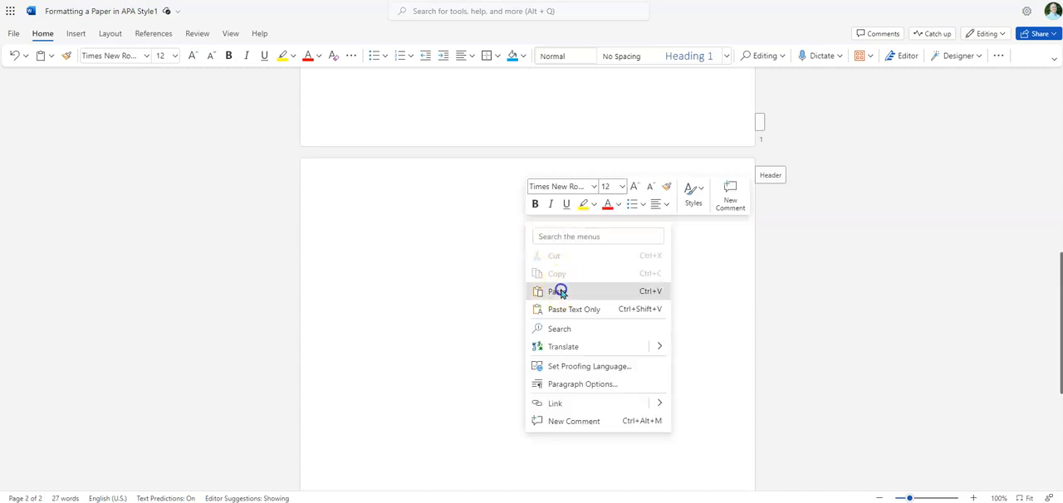
click(554, 291)
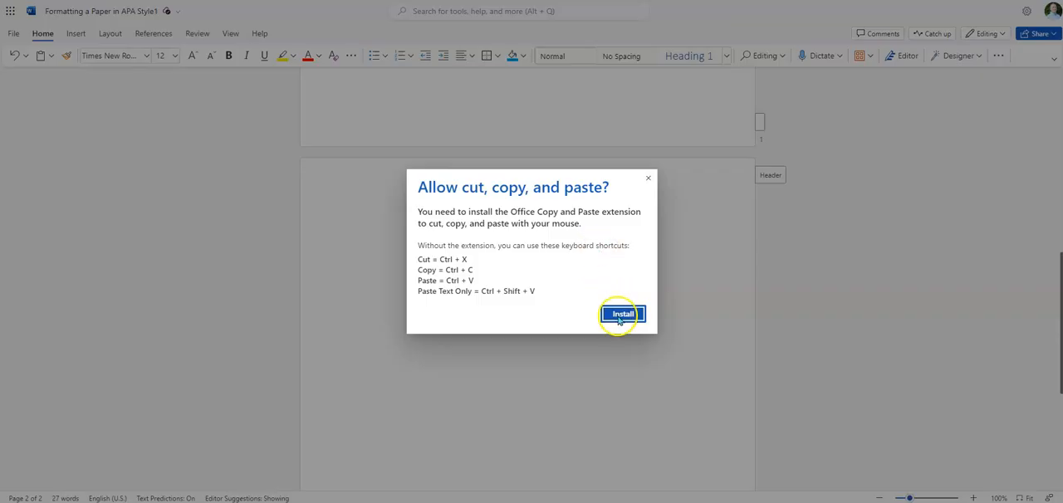
click(621, 313)
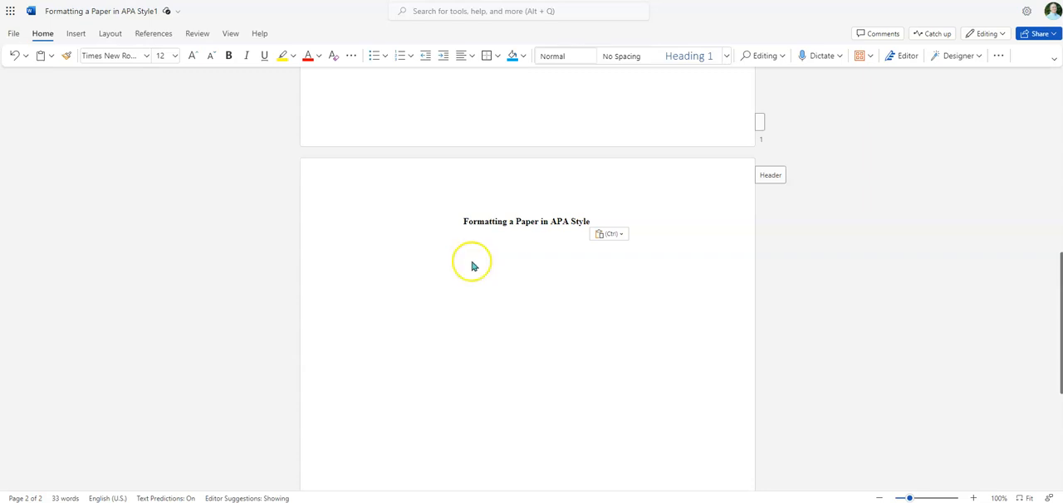
click(524, 242)
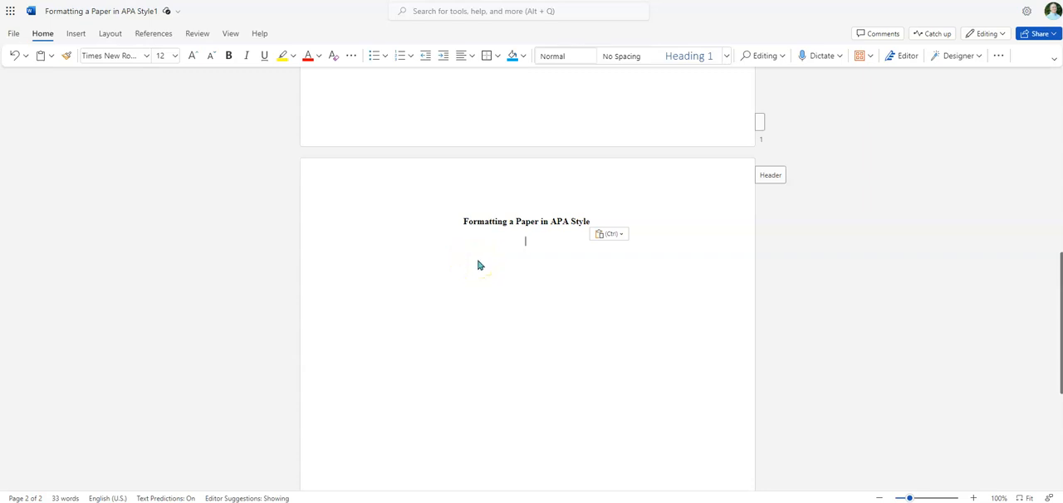
mouse_move(522, 240)
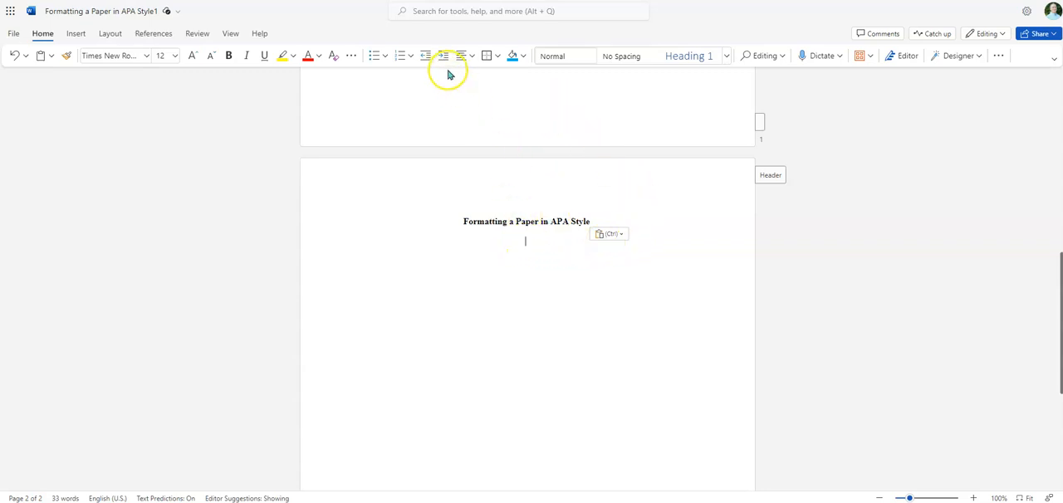
mouse_move(462, 56)
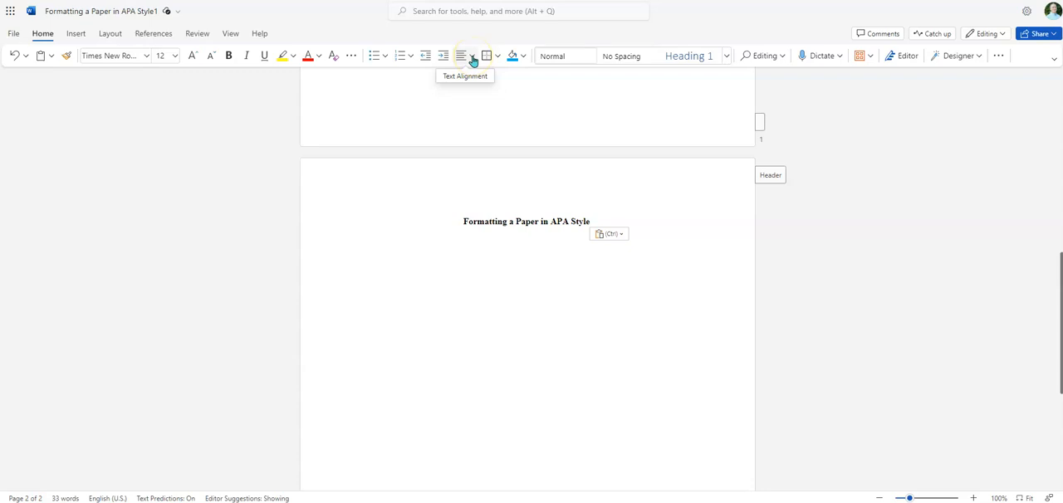
Step: Set the empty line under the page-two title to Align Left
click(473, 55)
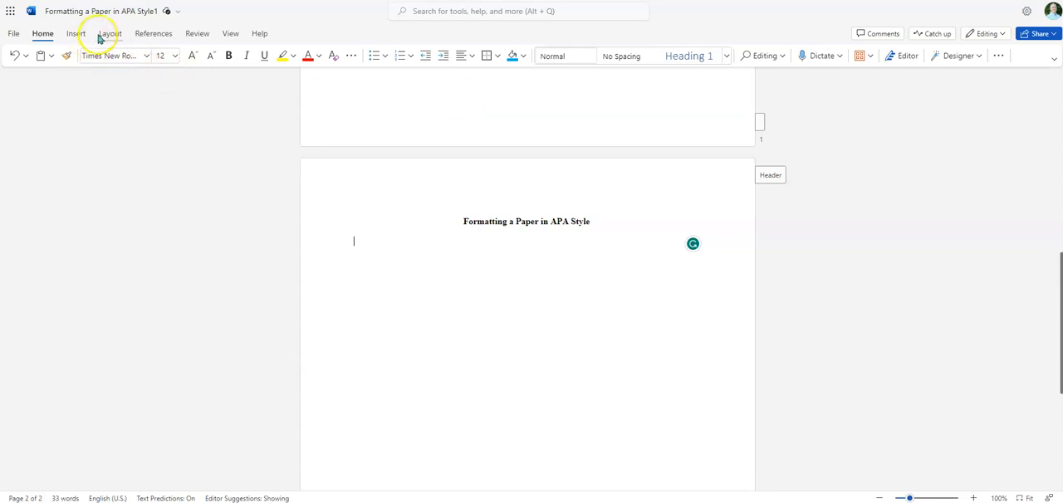
Step: In Paragraph Options set Special indent to First line 0.5" with Double spacing and apply
click(110, 33)
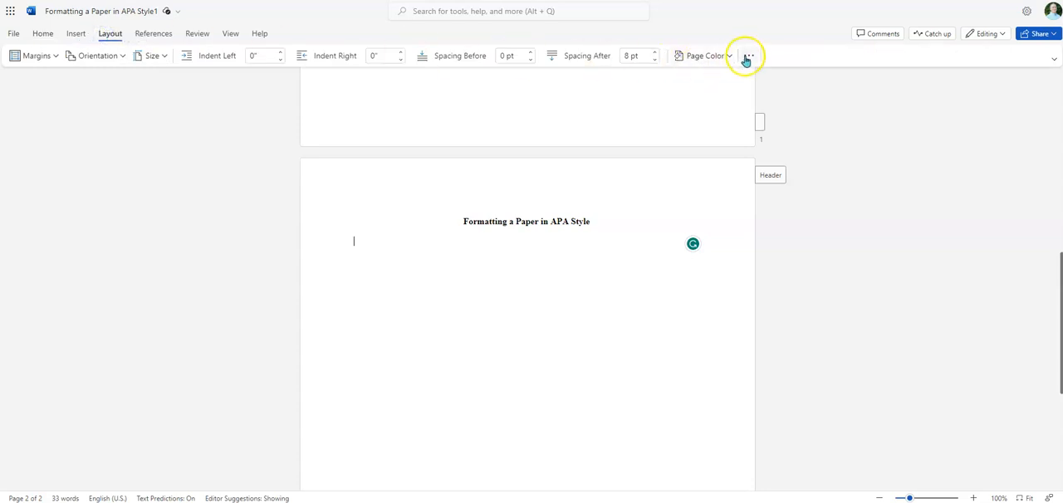
click(746, 56)
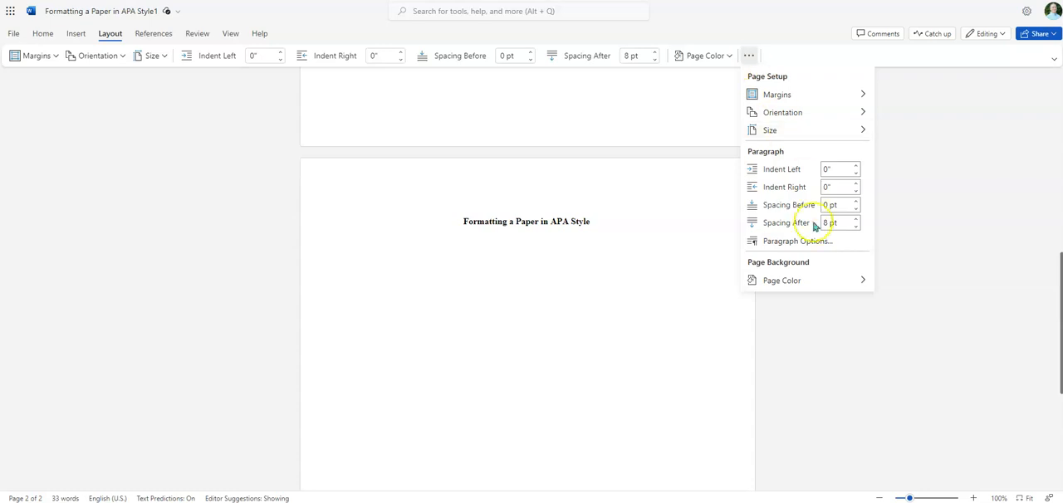
click(796, 241)
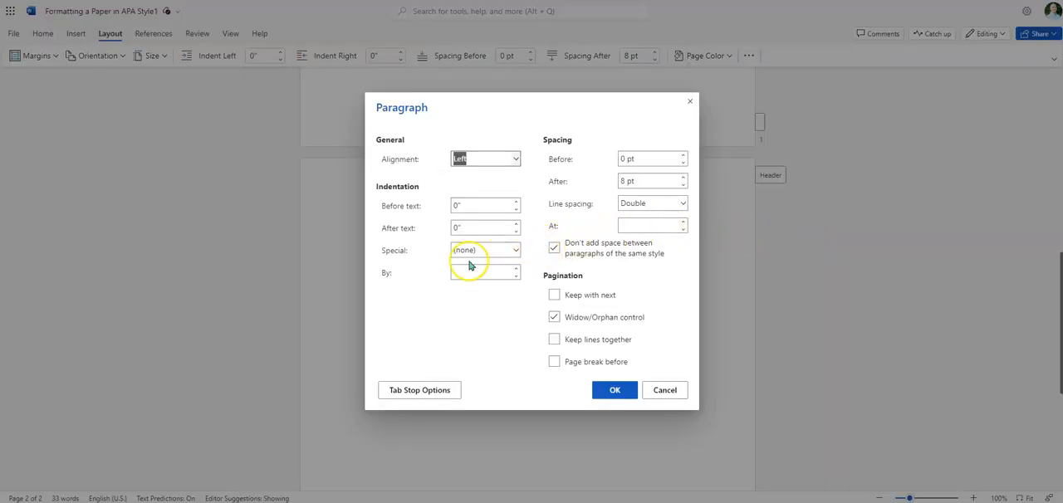
mouse_move(572, 181)
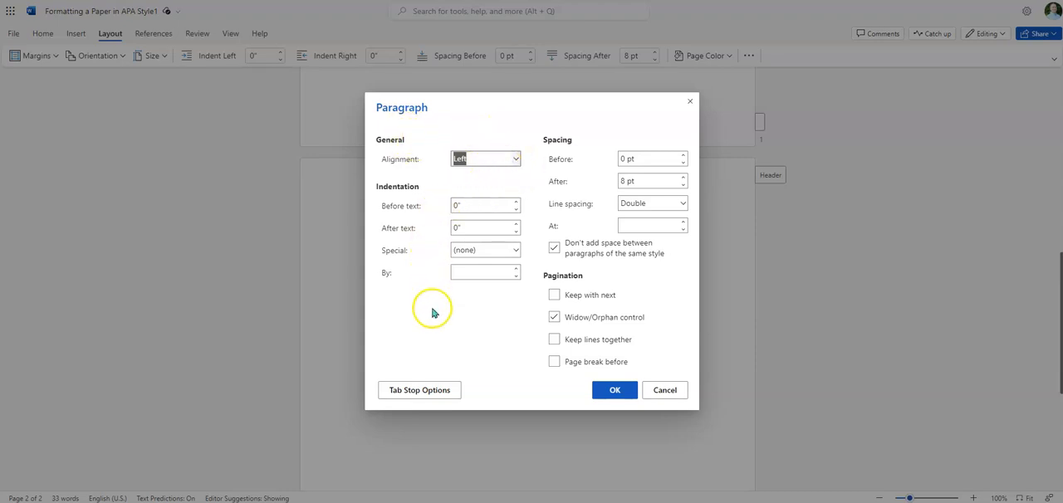
mouse_move(623, 292)
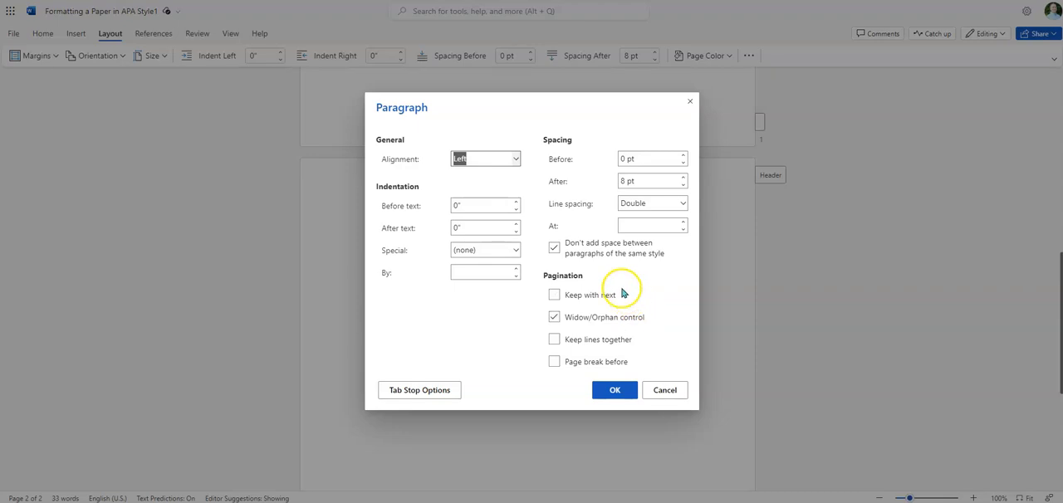
mouse_move(665, 292)
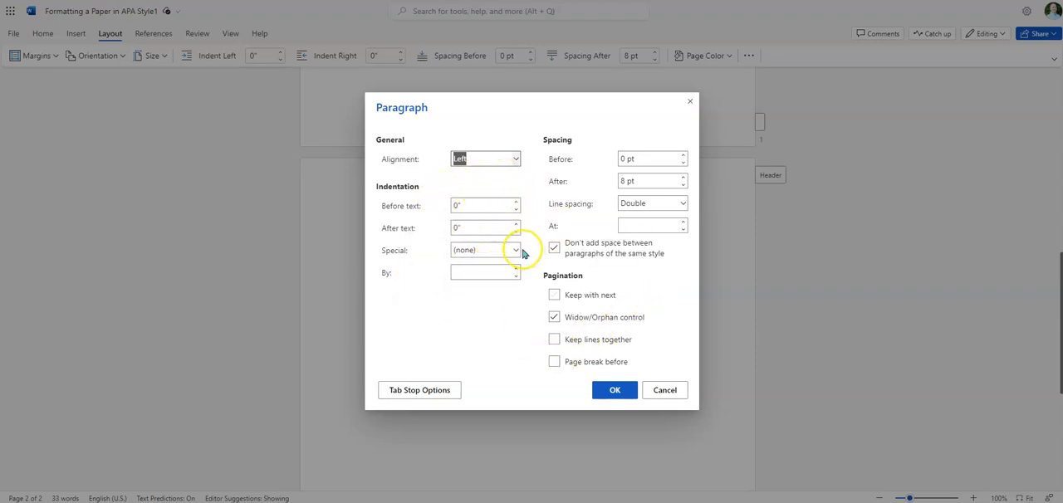
click(515, 250)
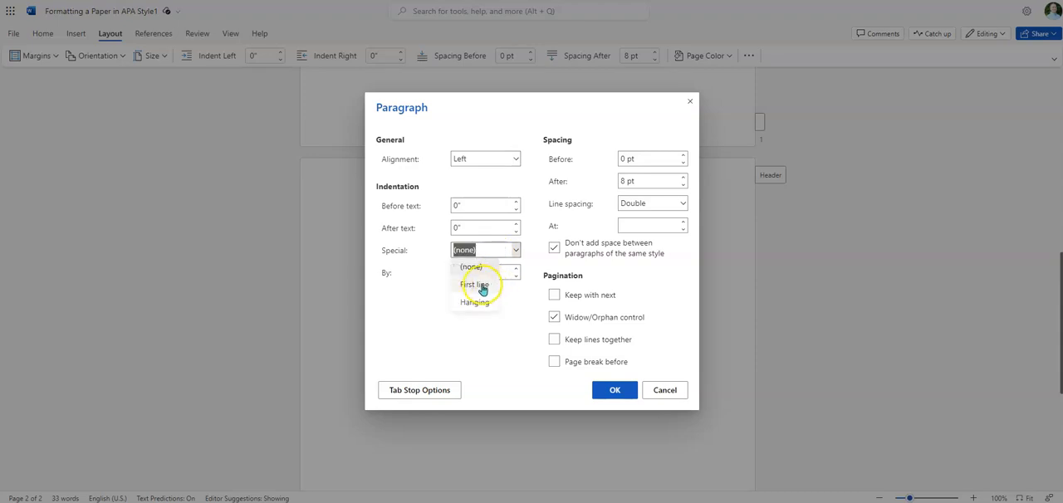
click(474, 283)
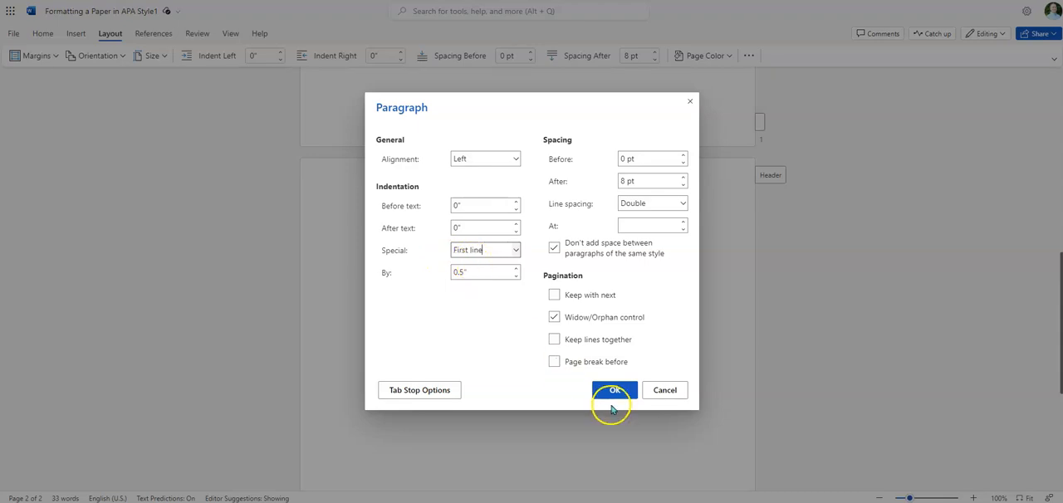
click(614, 390)
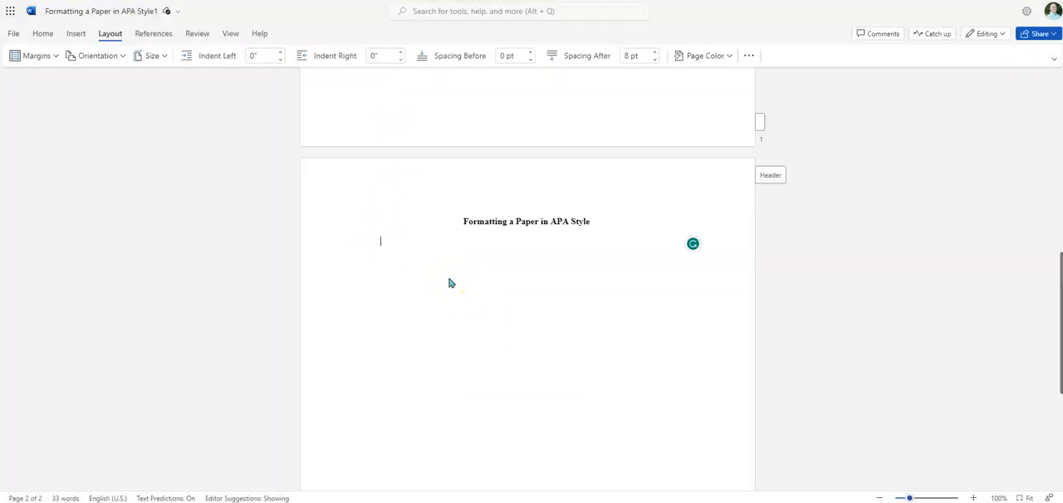
Step: Write the first body paragraph starting "This is the first paragraph" followed by placeholder text
text(This is)
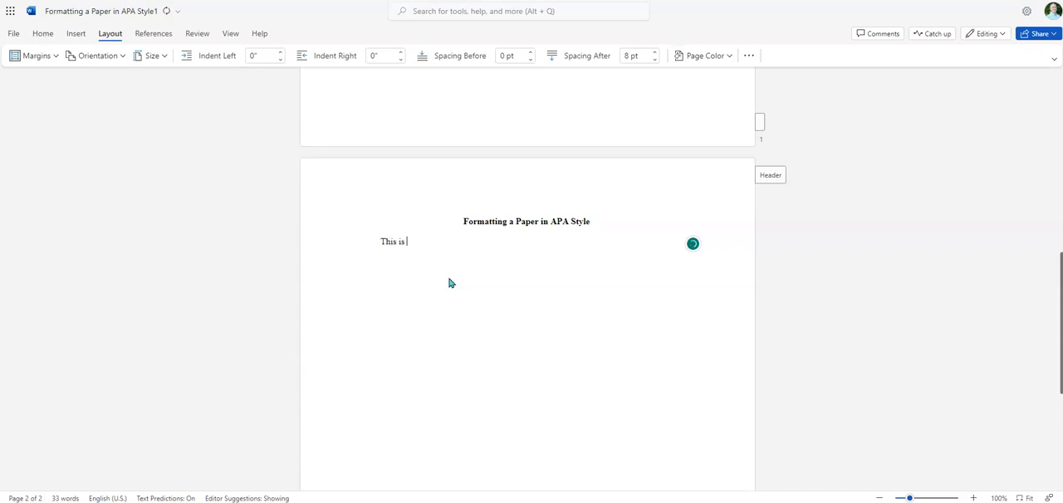
text(the fis)
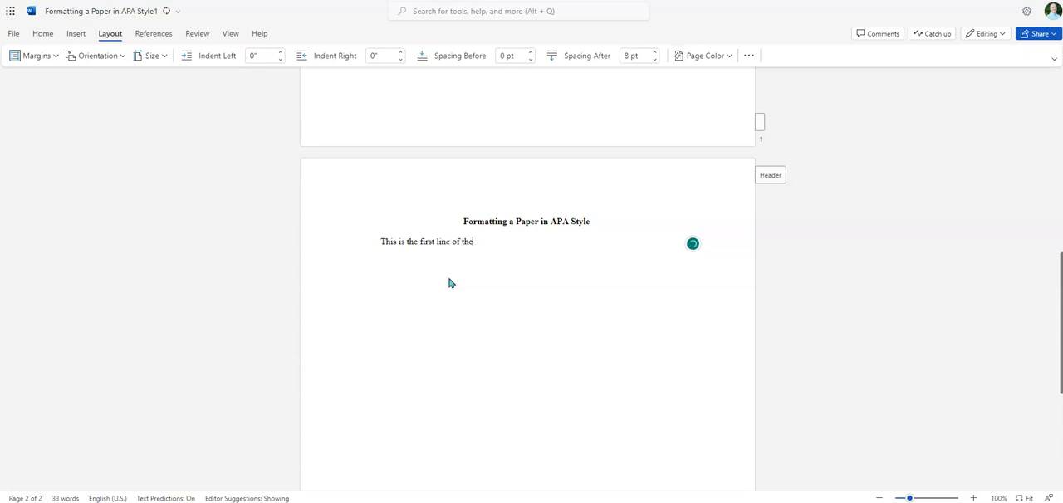
text(first paragraph.)
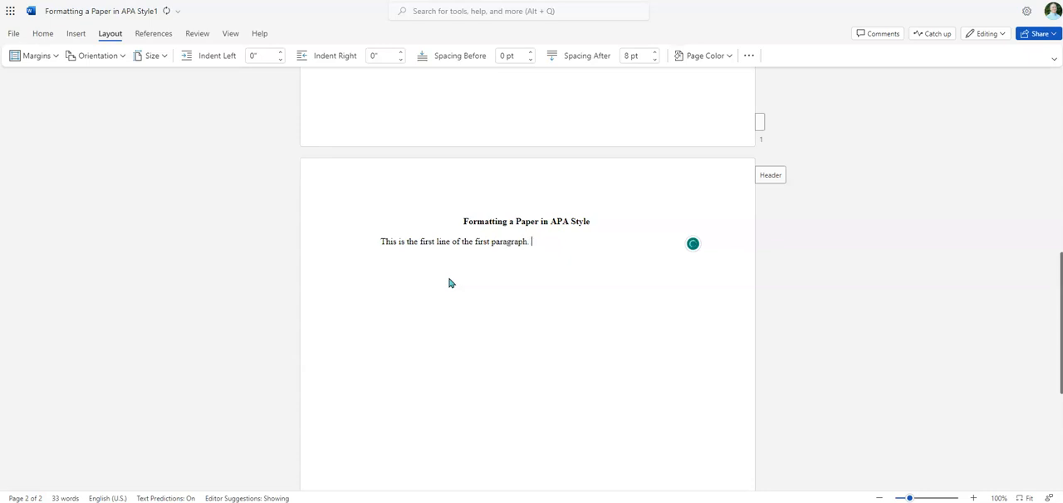
text(Jbfdg ak vlkjbvnzxcljv izp bvkzjn jibzpixc)
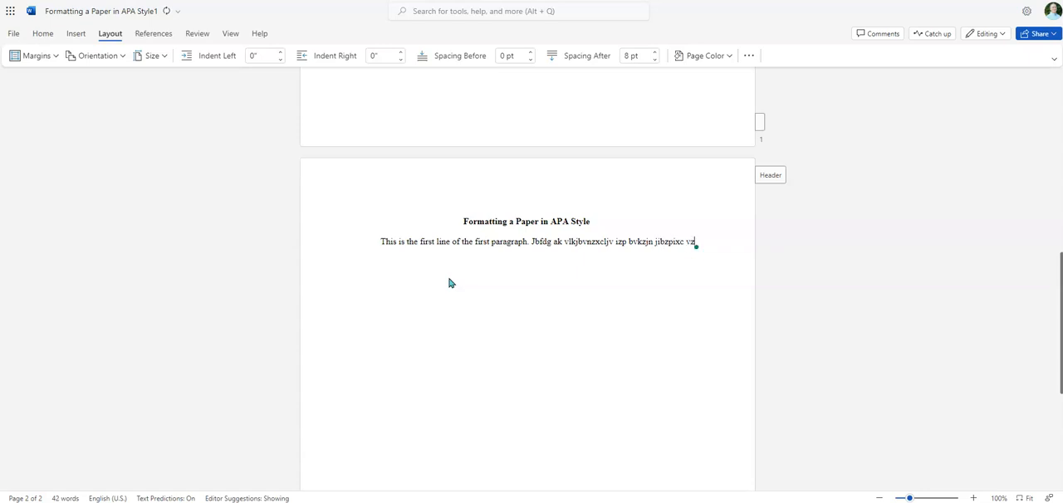
text(vzcxvbzix vzkj vzixjbcvij zcxivbupzixbvk;jv zixbciv z vzckjxvbzijxv ;zjxvc zx cvkz)
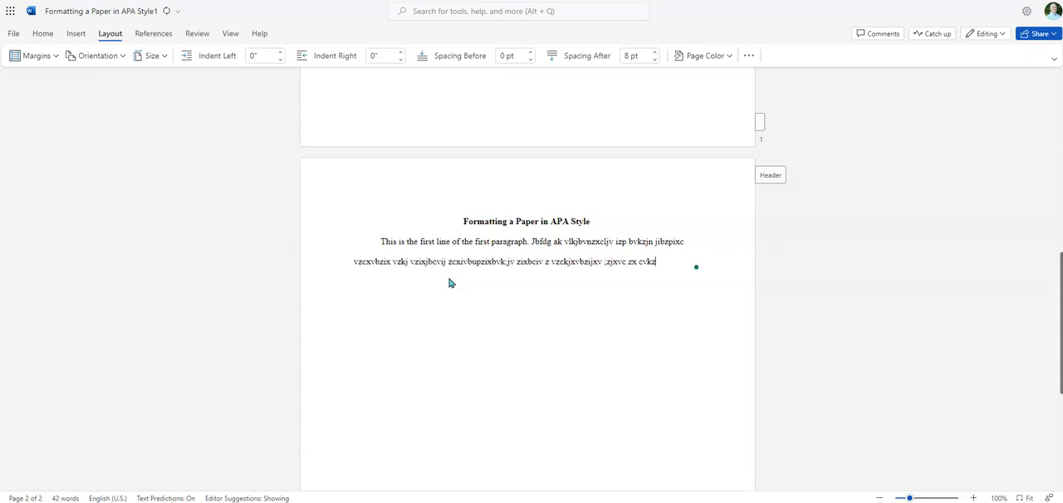
text(xivcjbxziv zjuxbczicvikjzxv zxuibcvbxcv ; zpi;xu vzixvbzioxcbvizxcvk jzxvk zxubvizxvc)
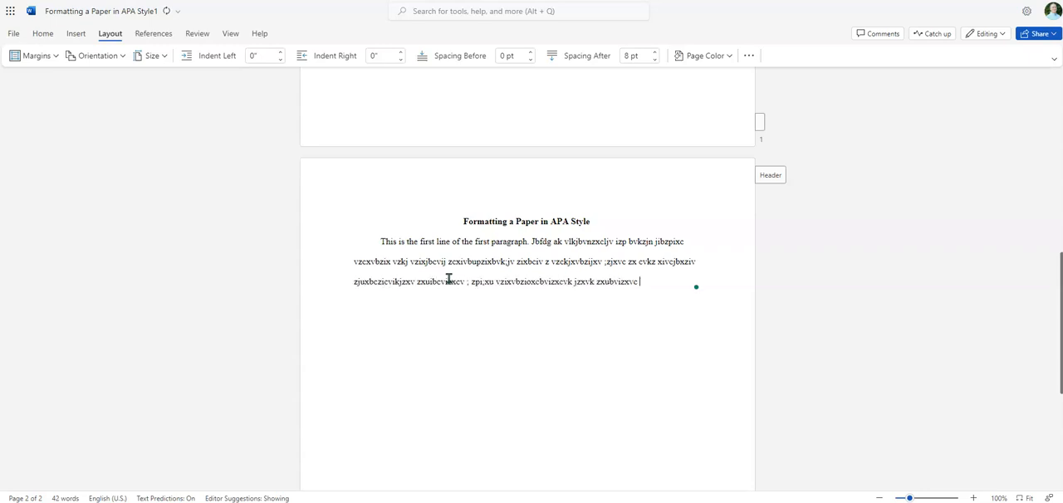
text(zcxv izxucbvizxcv ;zixv iz cixvbz;ixbvl;ikzsx.)
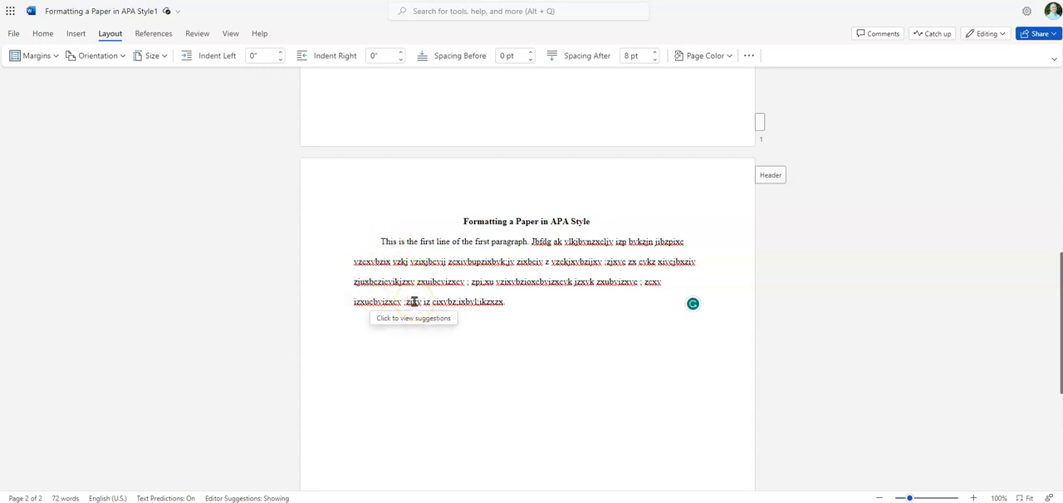
mouse_move(392, 338)
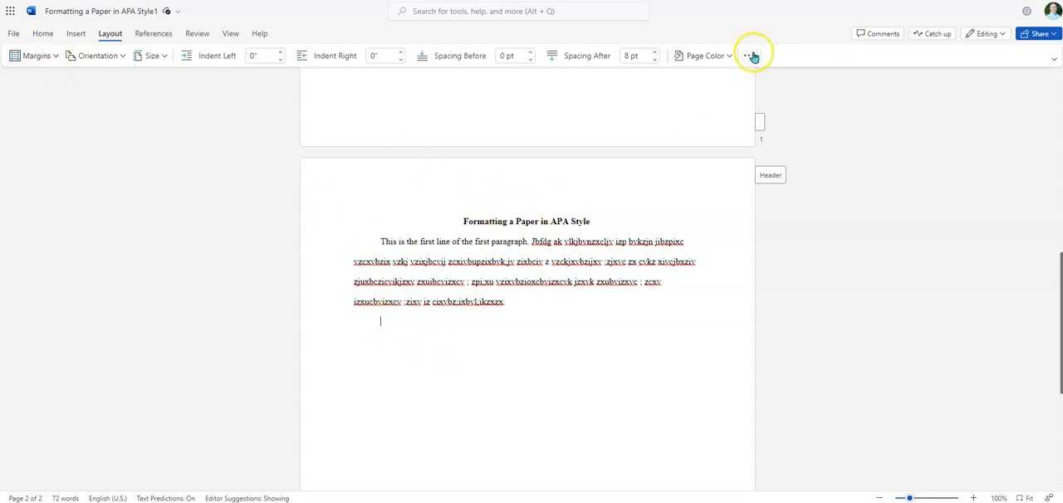
click(747, 56)
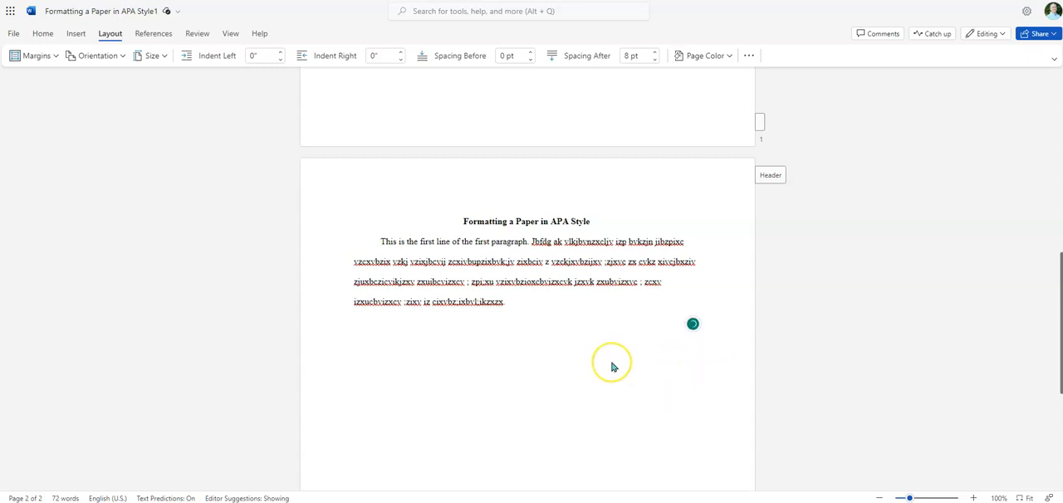
Step: Write the second paragraph starting "This is the second line of the second paragraph." with placeholder text
text(This is th)
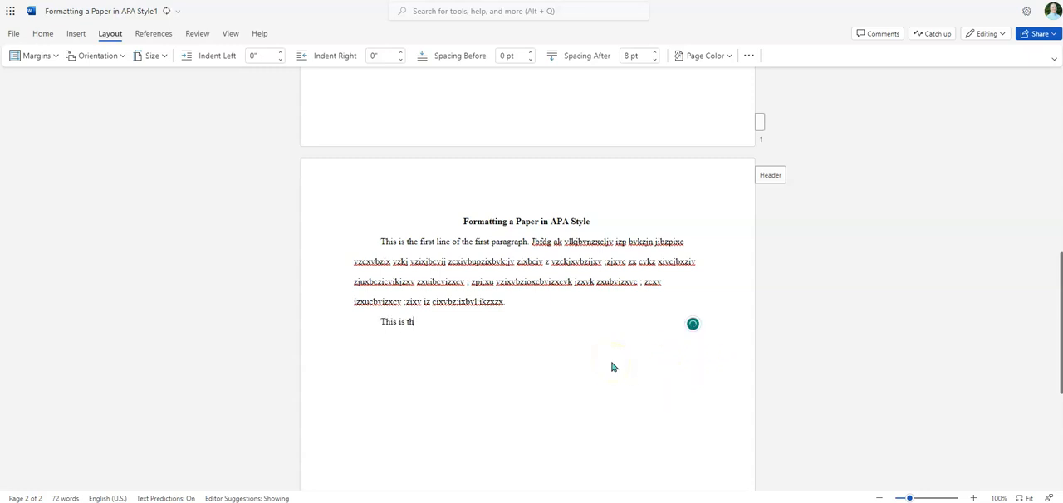
text(e second l)
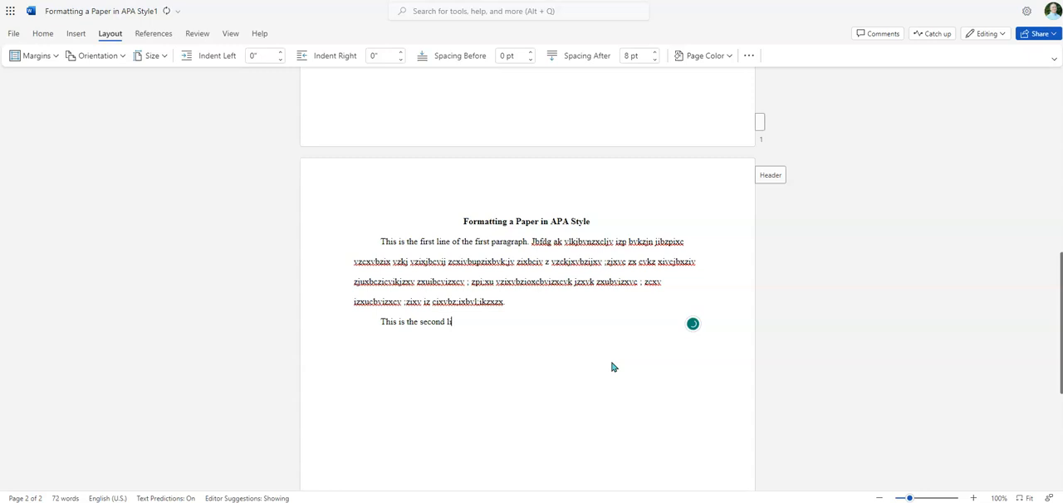
text(ne)
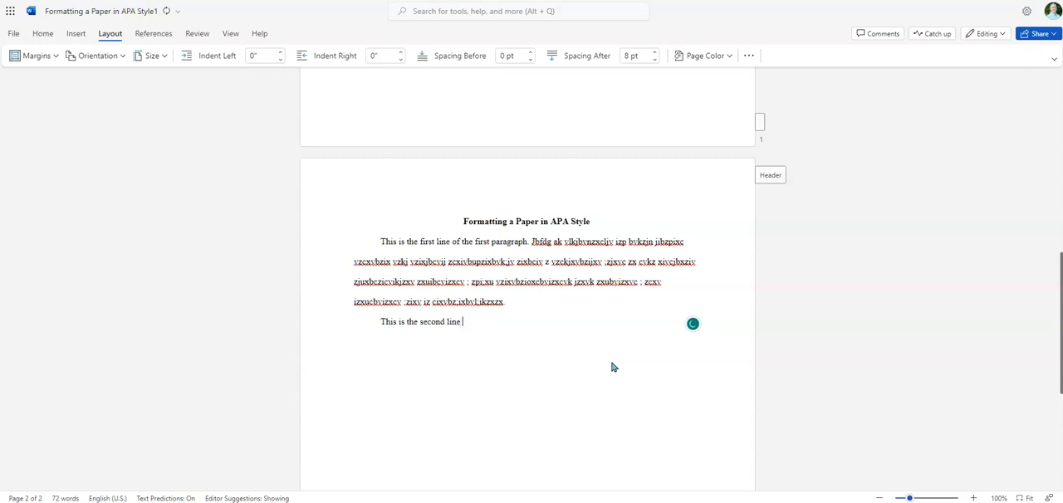
text(of the)
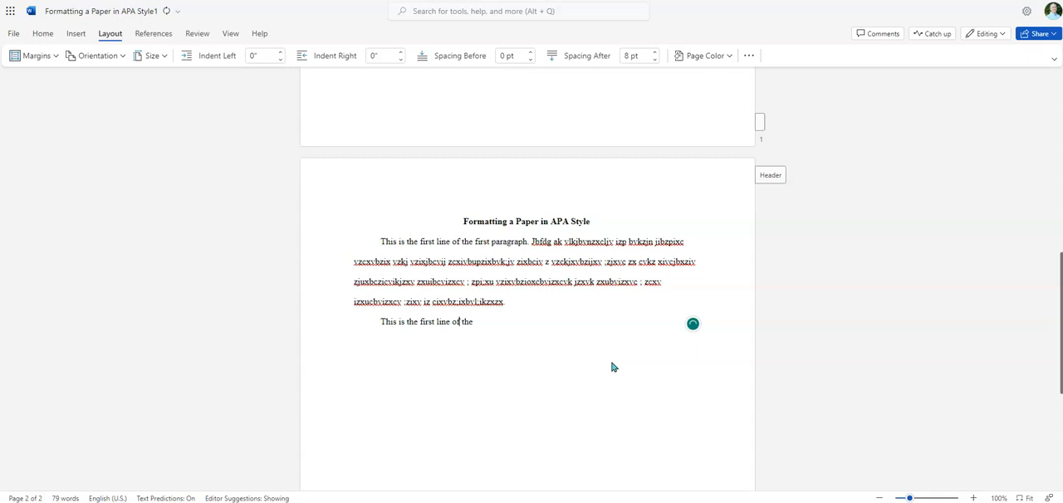
text(second)
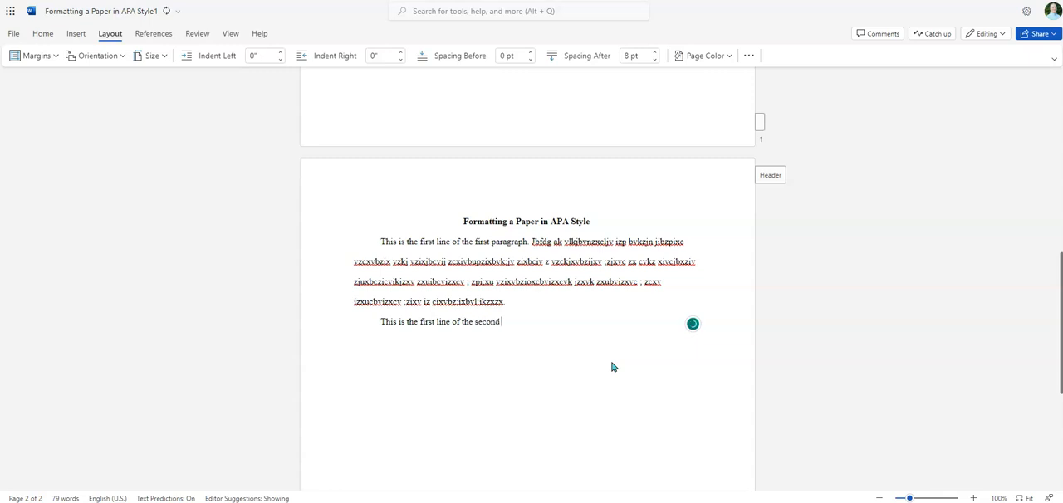
text(parag)
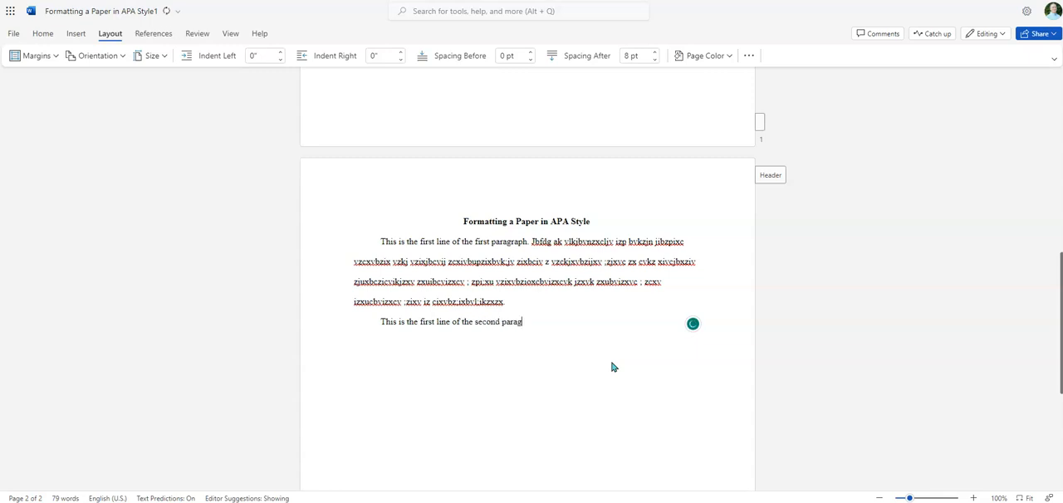
text(raph.)
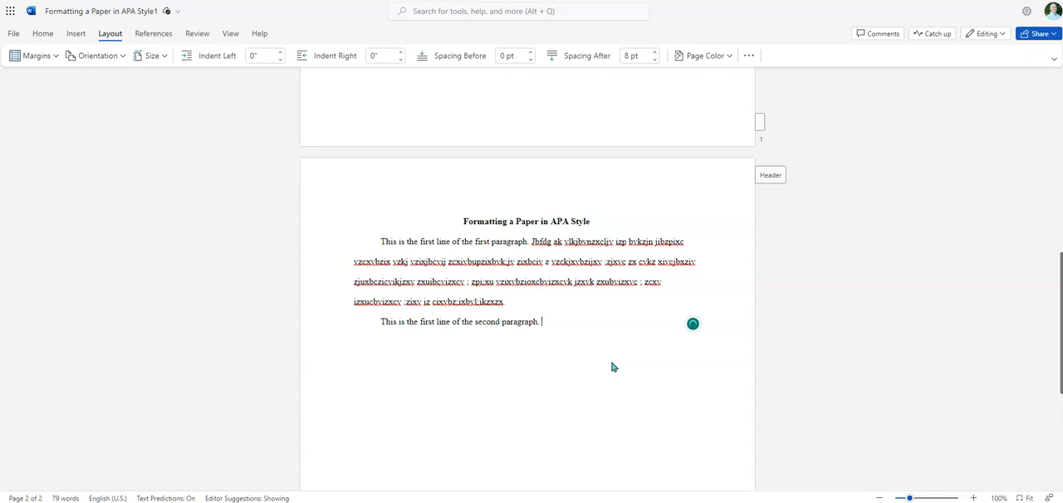
text(Kjfbgk vjzxkcv ;iz vizxbjv;zknjx ivjb zxc)
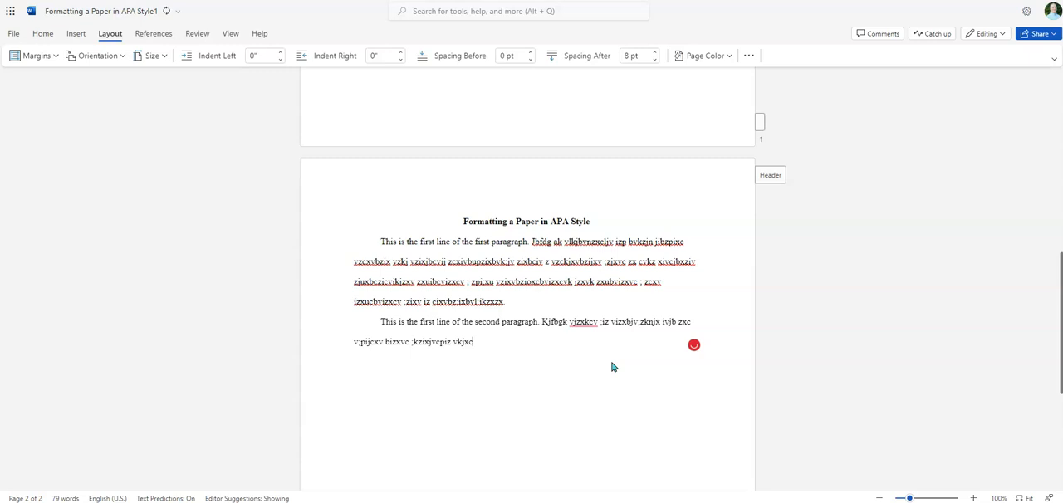
text(hzxcv zxpciv z;ipxvu izxjv ;zexv izxcvj xcivb zxikcv pzixcjv)
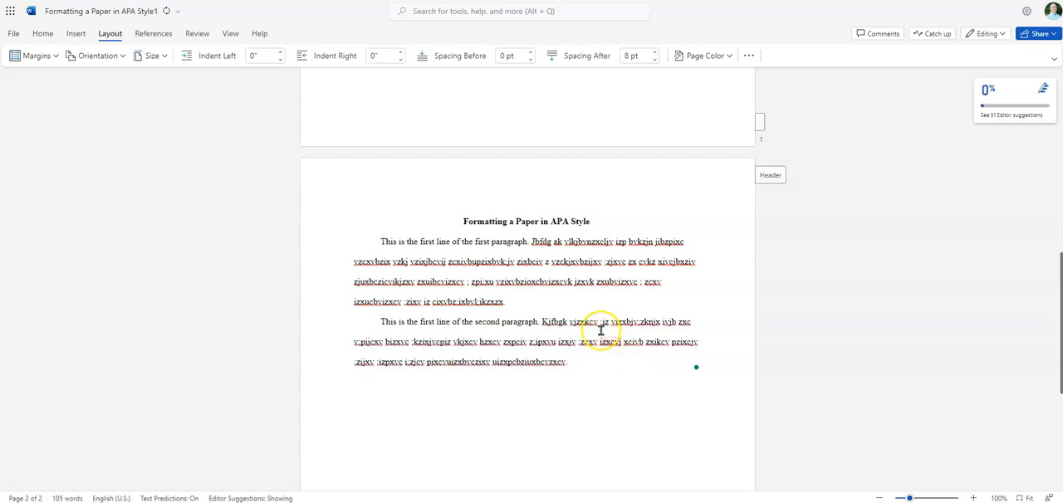
scroll(down, 3)
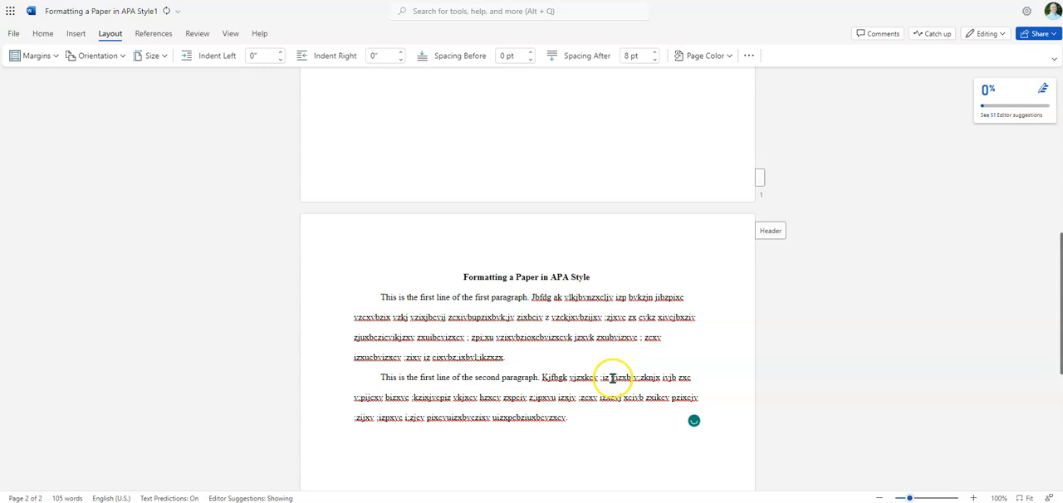
scroll(down, 3)
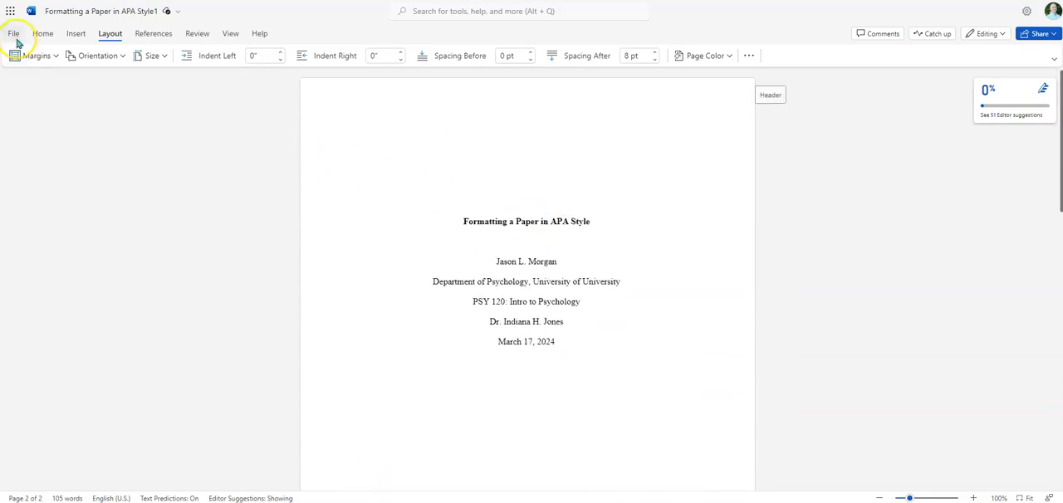
Step: Download the paper as a PDF via File > Save as > Download as PDF
click(13, 33)
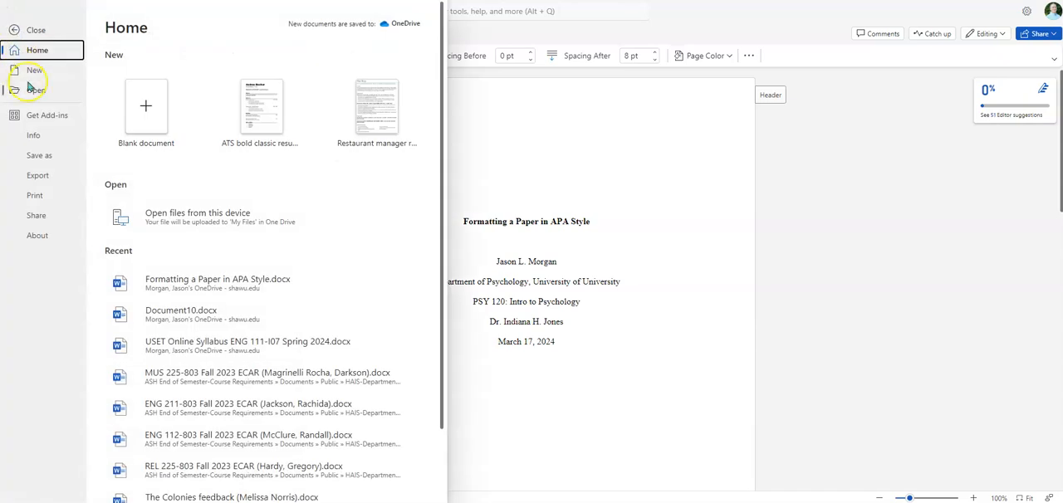
click(39, 155)
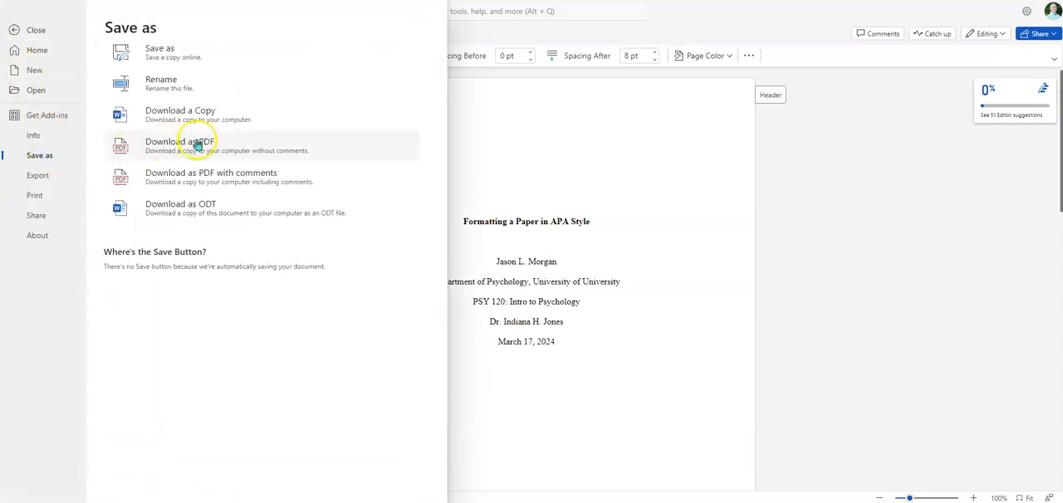
click(181, 141)
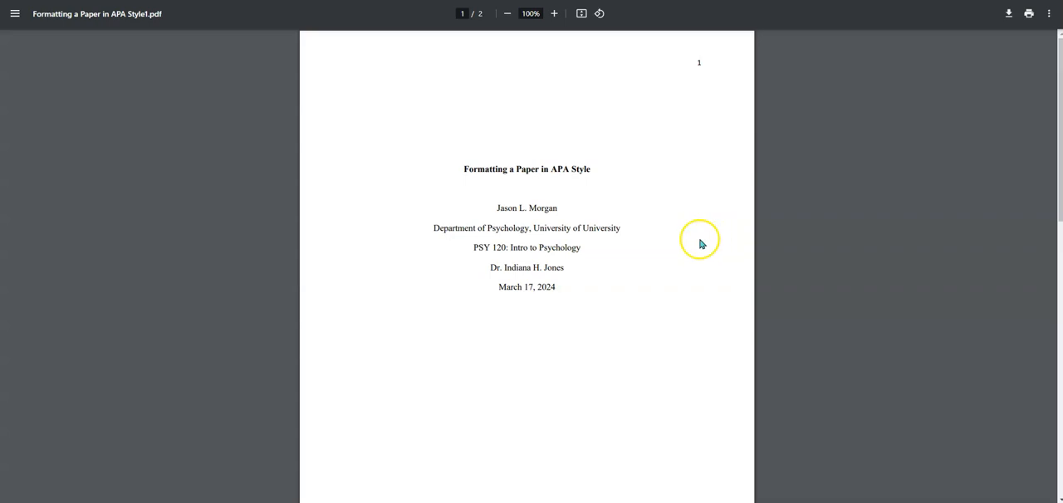
scroll(down, 3)
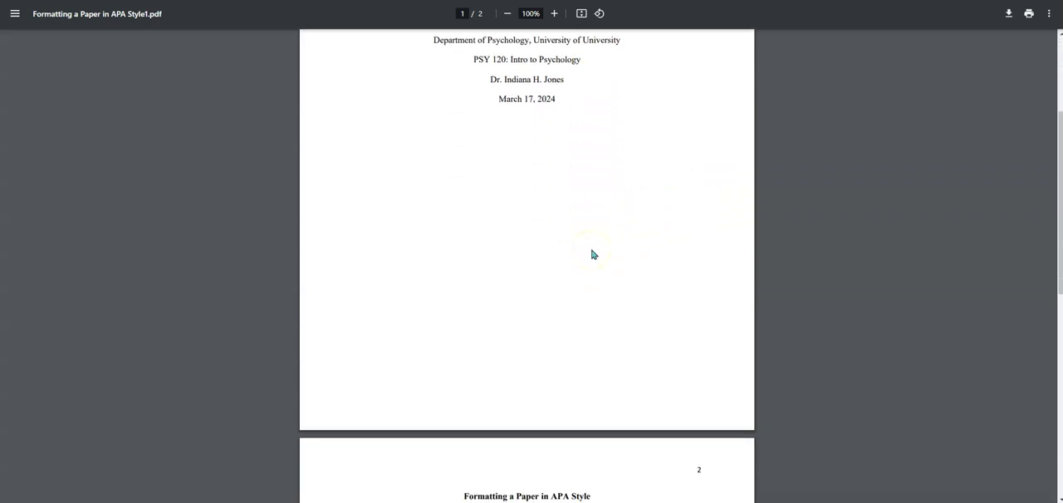
scroll(down, 3)
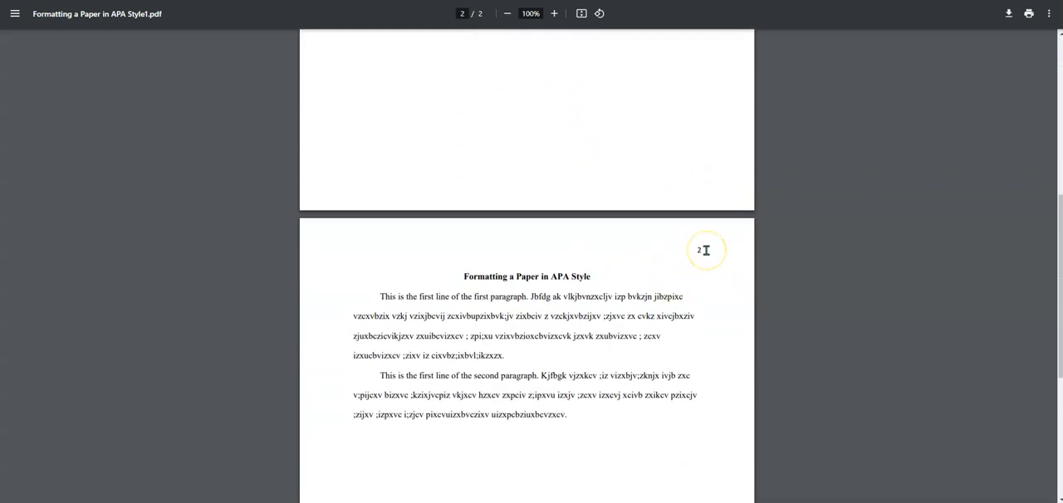
mouse_move(610, 197)
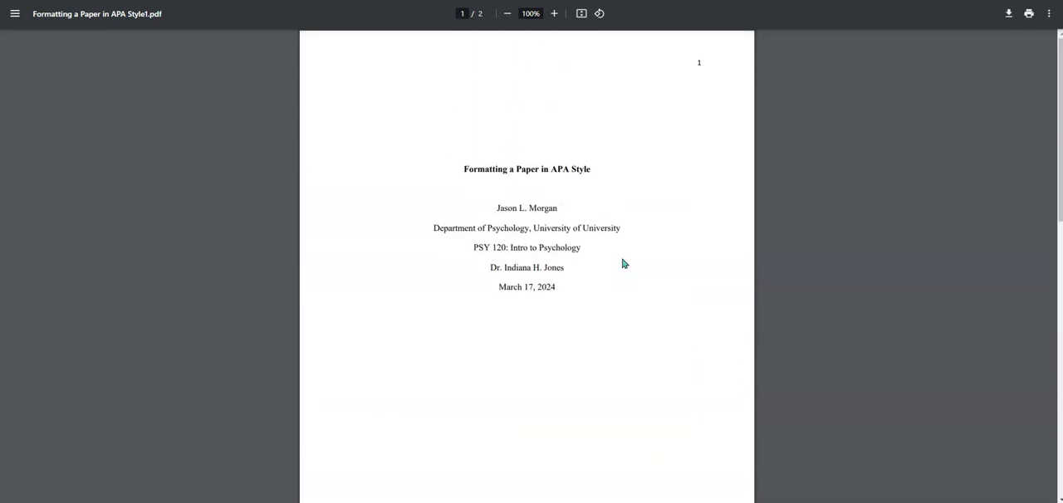
scroll(down, 3)
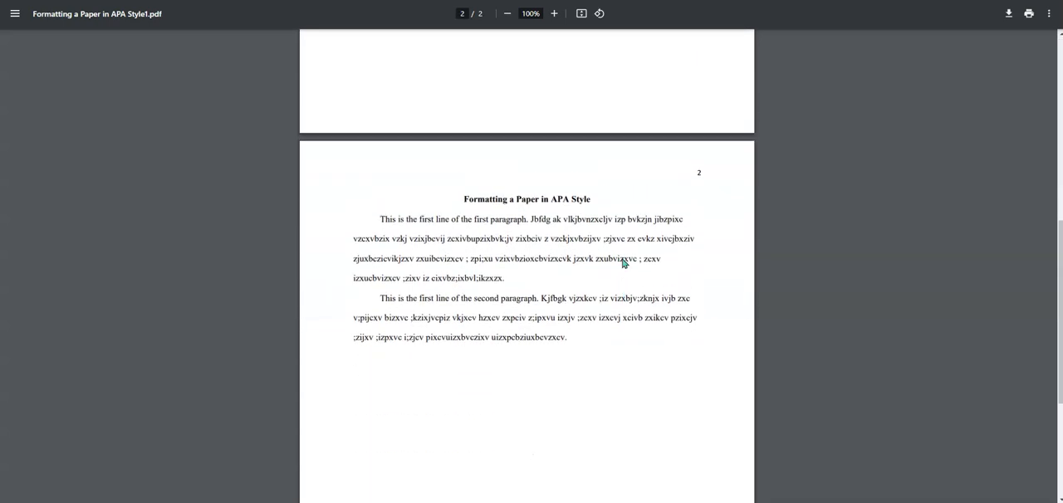
scroll(up, 3)
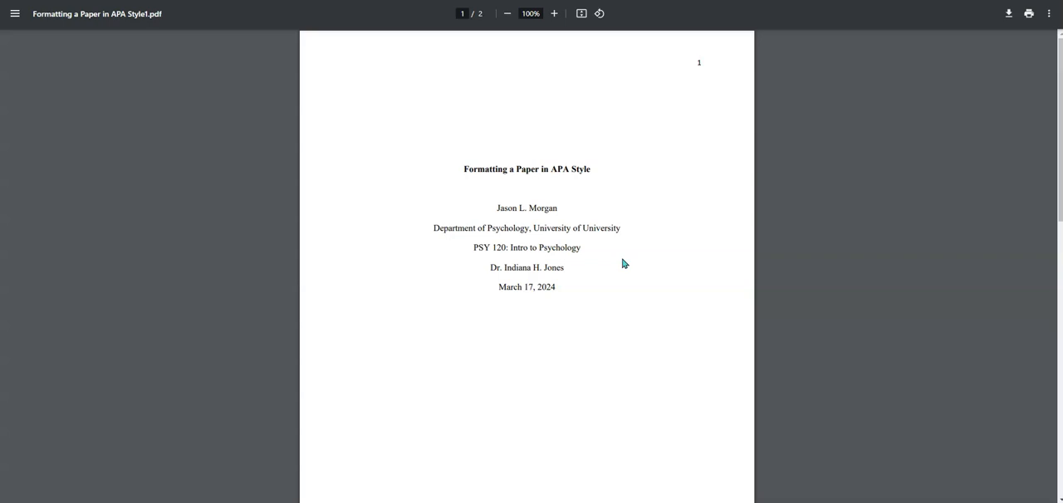